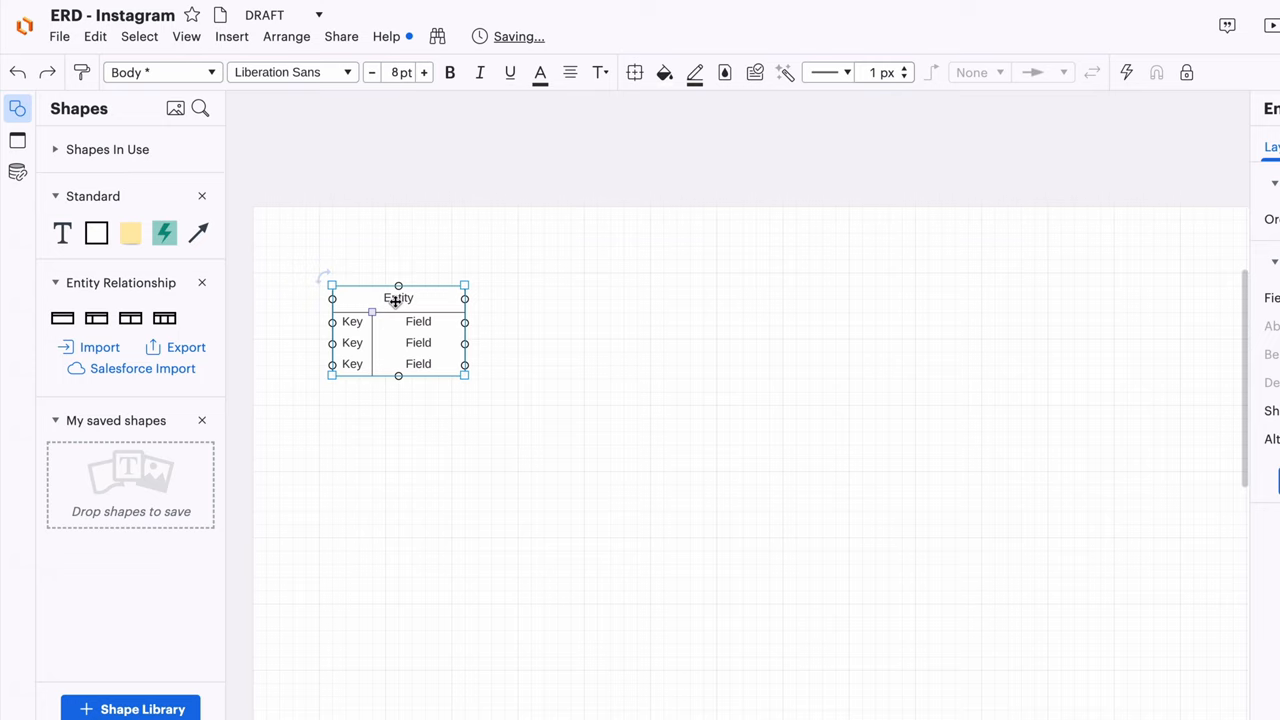
- Name the entity app_user and fill its rows with first_name, last_name, profile_name and signup_date
{"action": "type", "text": "app_user"}
{"action": "left_click", "coordinate": [418, 322]}
{"action": "type", "text": "ID"}
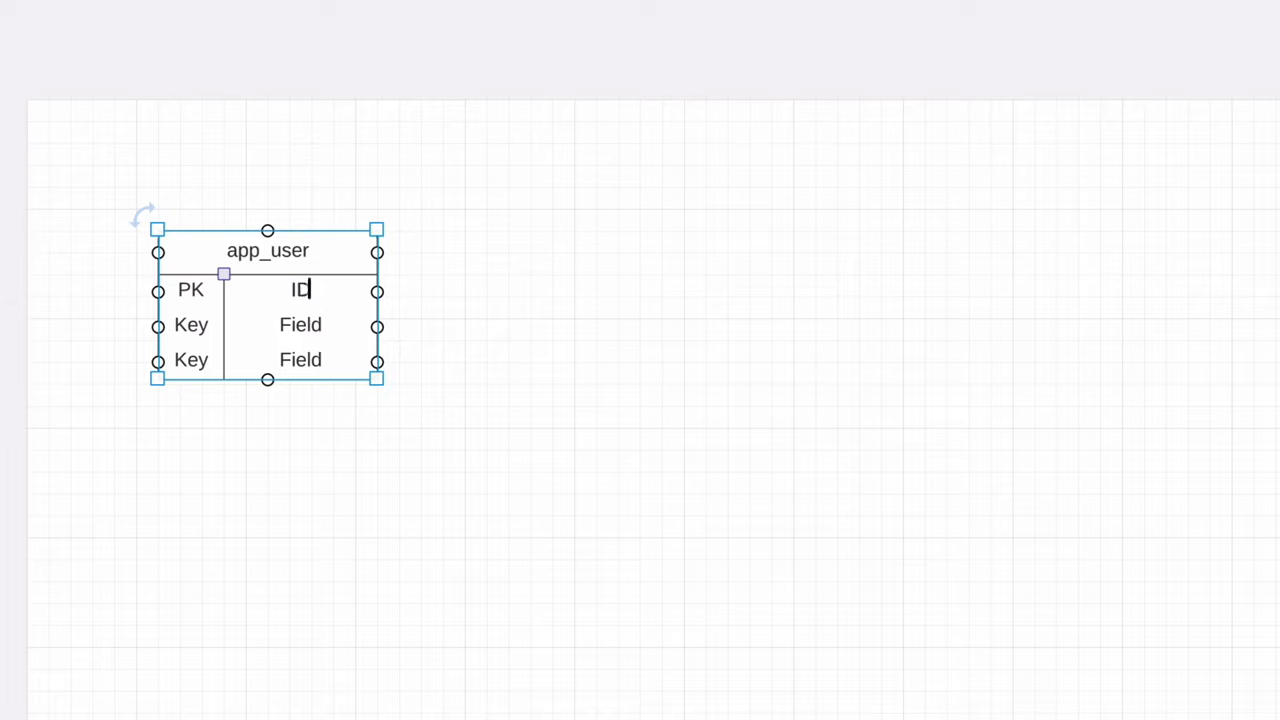
{"action": "type", "text": "first_"}
{"action": "left_click", "coordinate": [300, 360]}
{"action": "type", "text": "last_"}
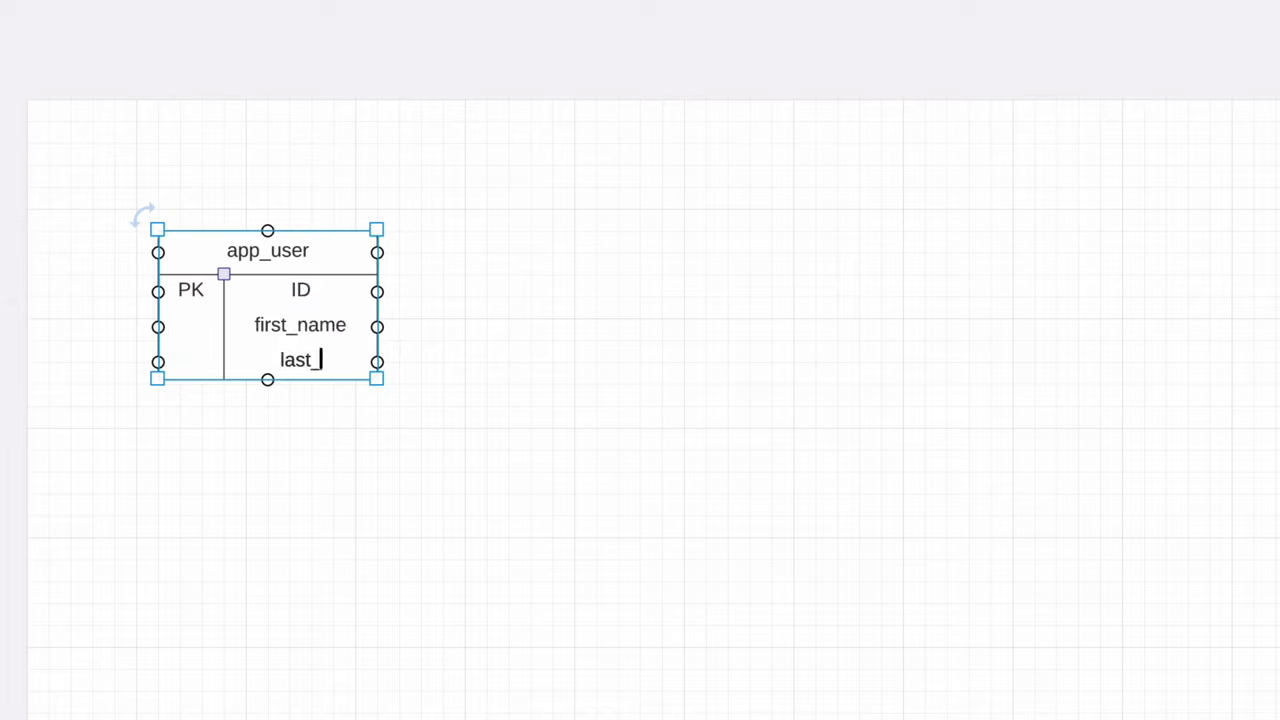
{"action": "type", "text": "name"}
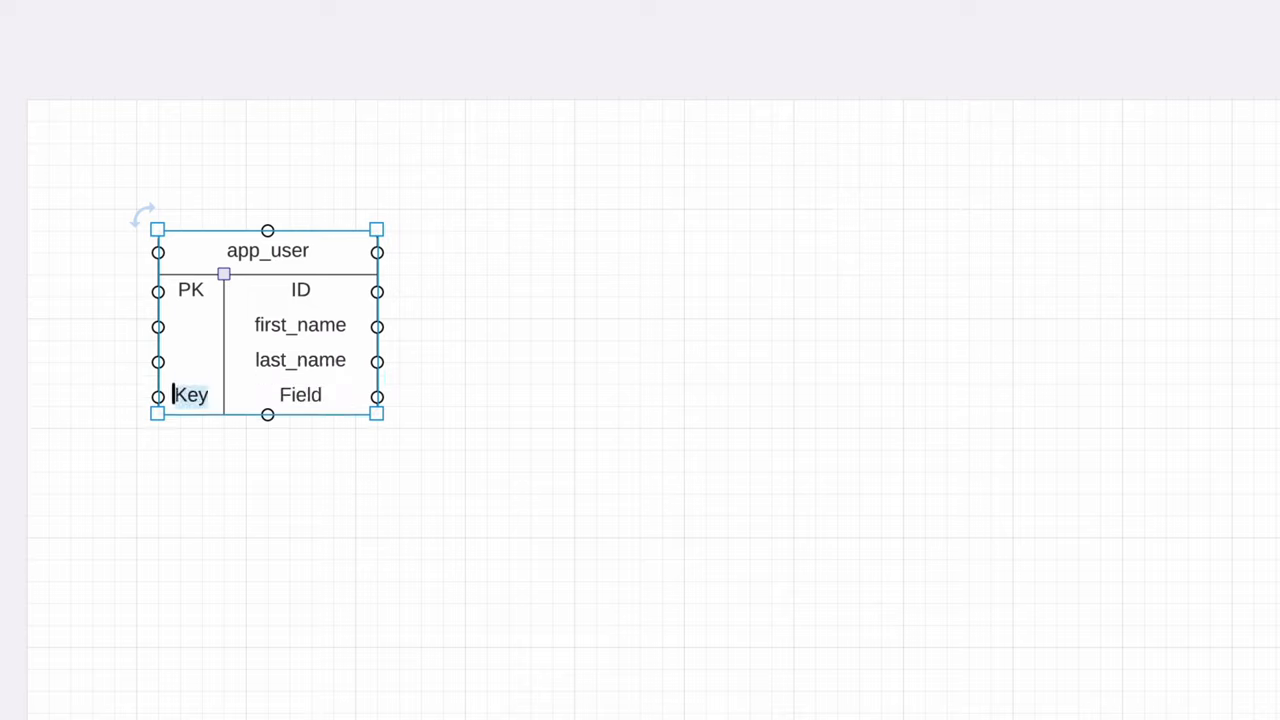
{"action": "type", "text": "ph"}
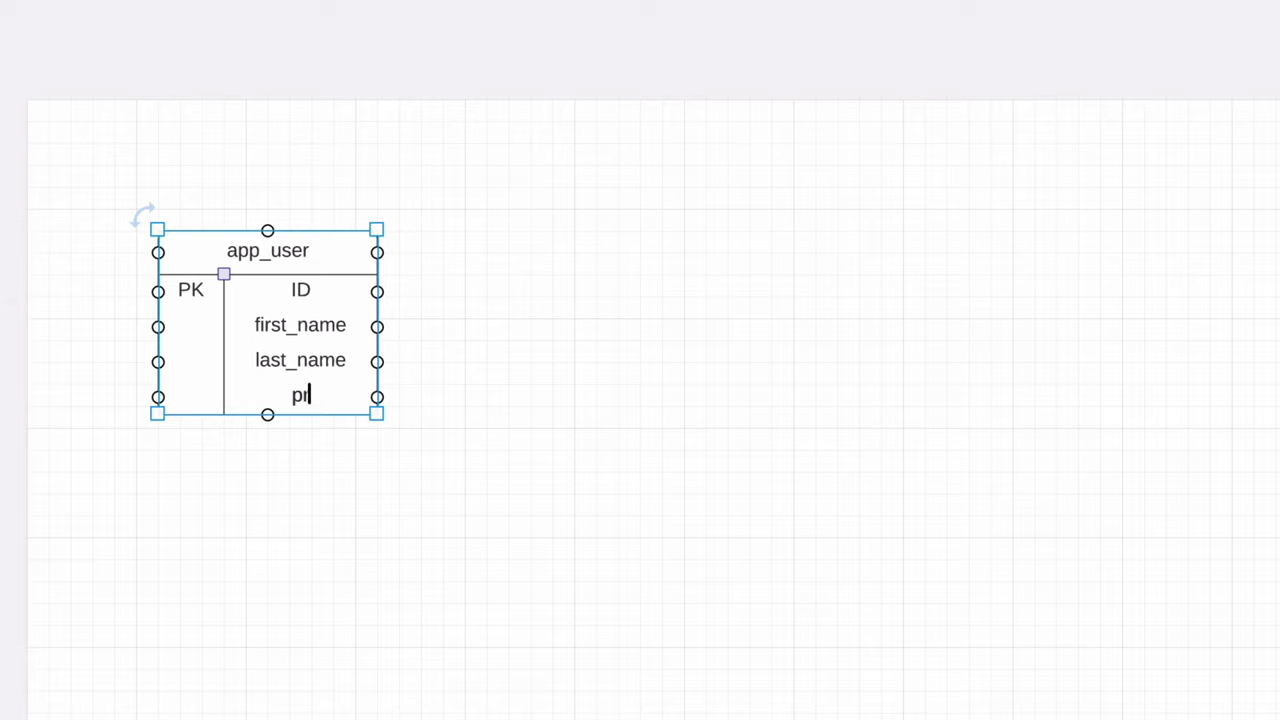
{"action": "type", "text": "rofile_name"}
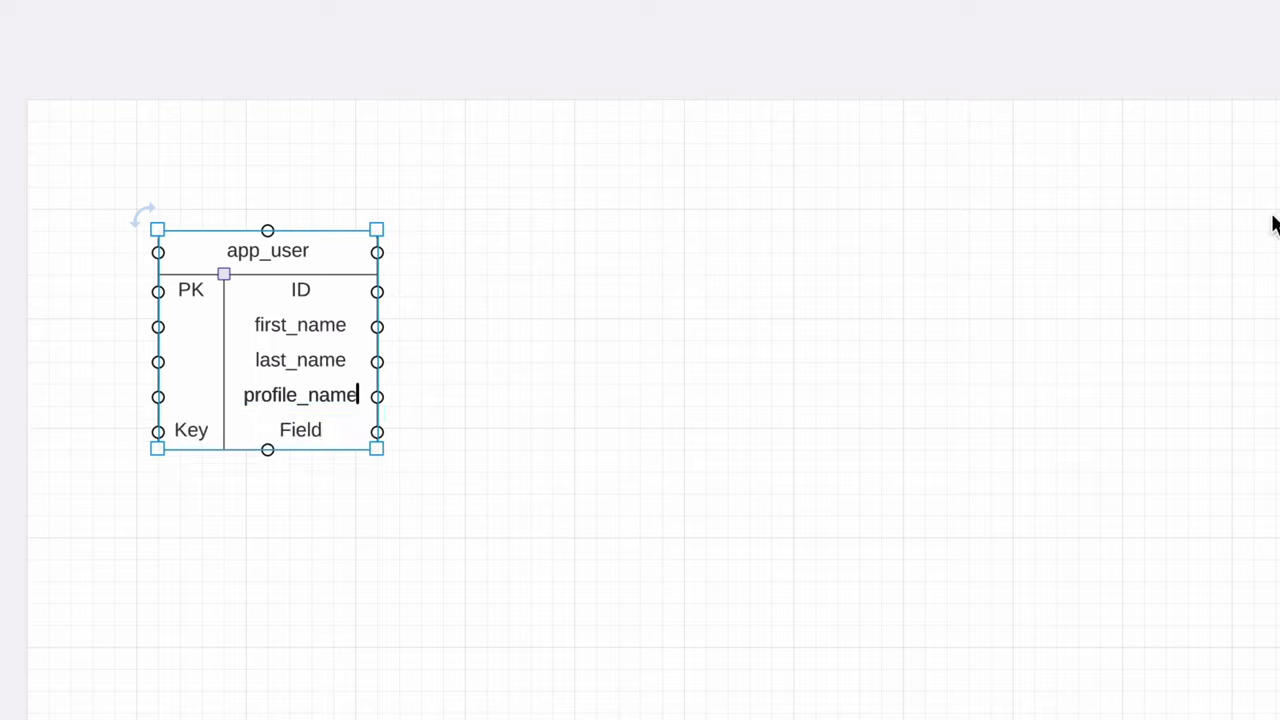
{"action": "type", "text": "signup"}
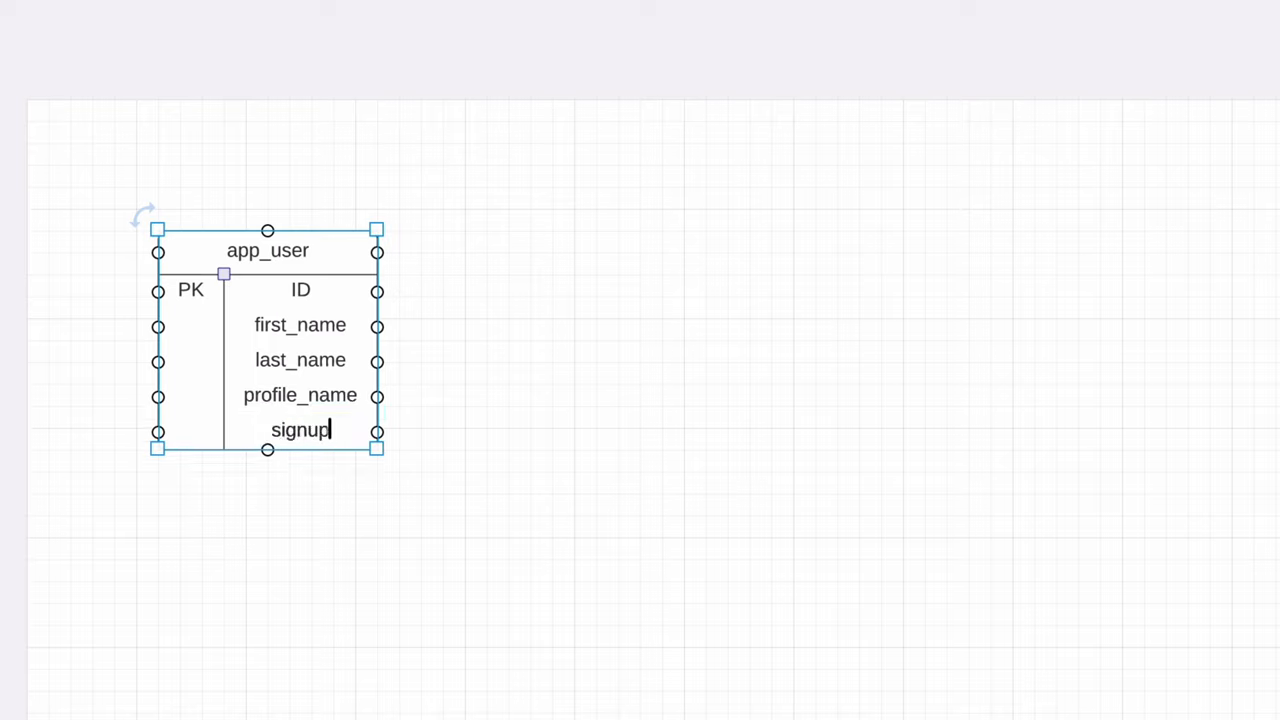
{"action": "type", "text": "_date"}
{"action": "type", "text": "p"}
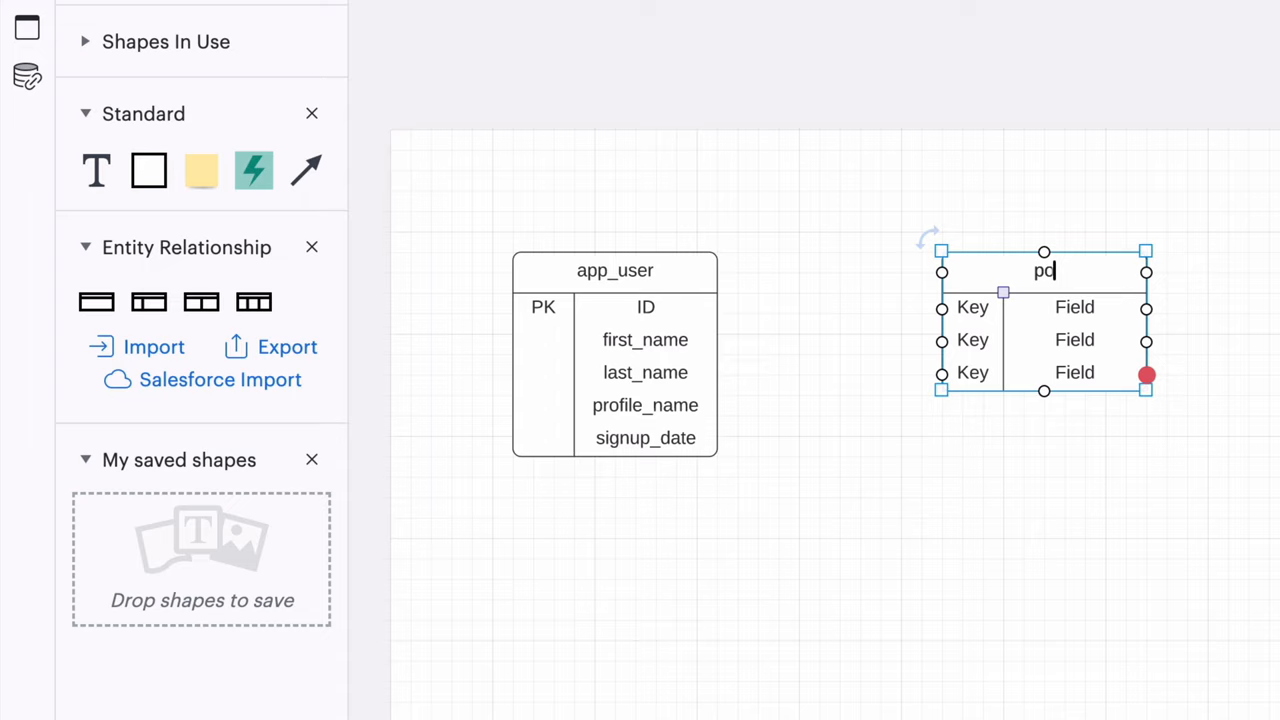
- Name the new entity post with created_datetime and link it one-to-many from app_user
{"action": "type", "text": "ost"}
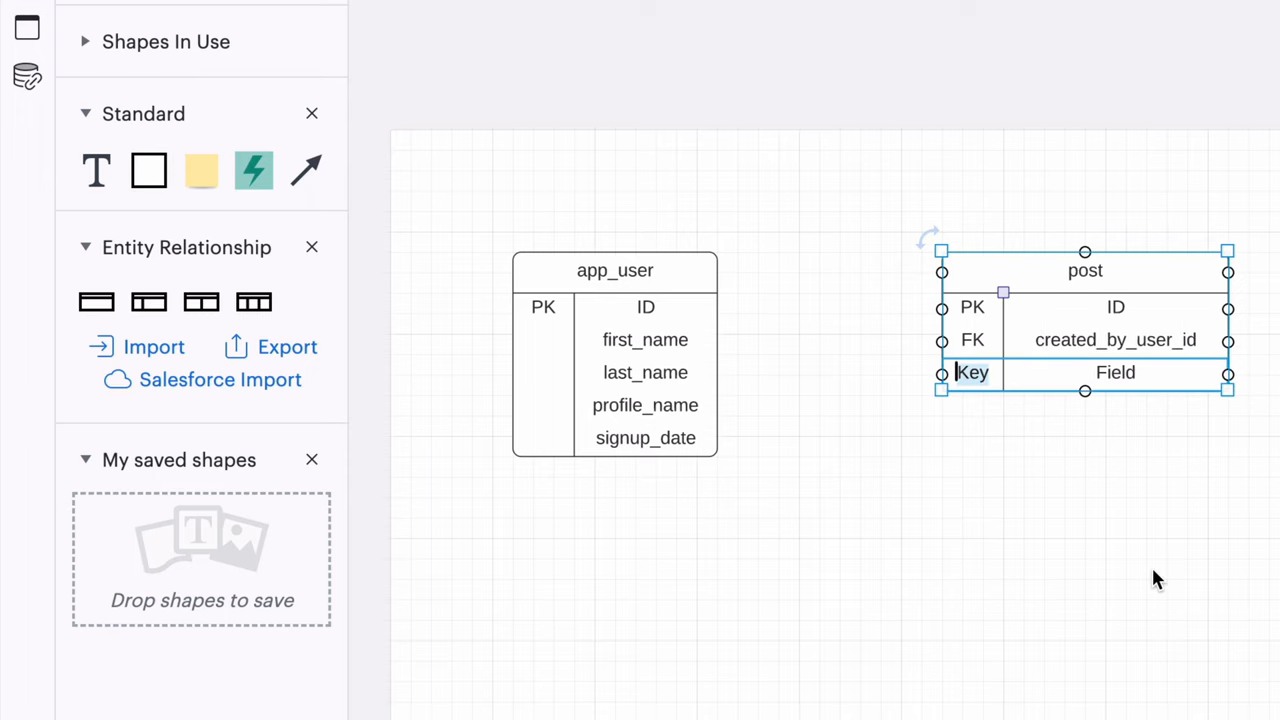
{"action": "type", "text": "created_datetime"}
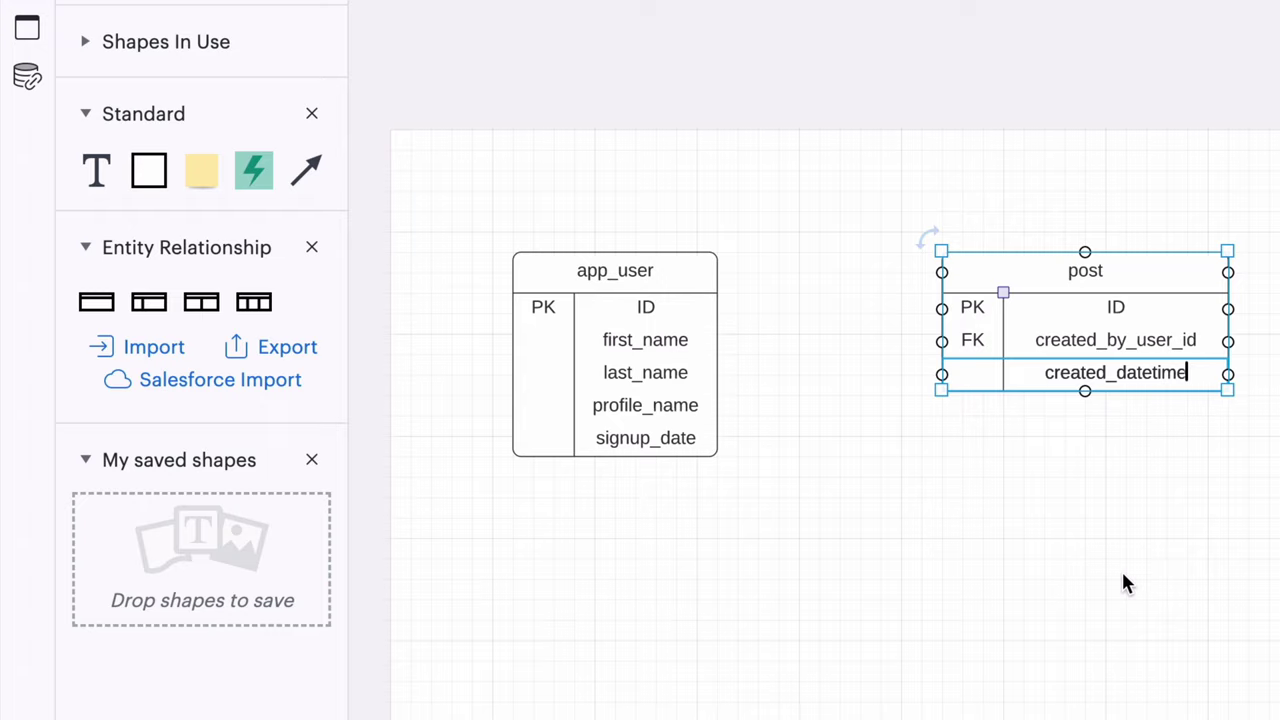
{"action": "left_click", "coordinate": [1124, 580]}
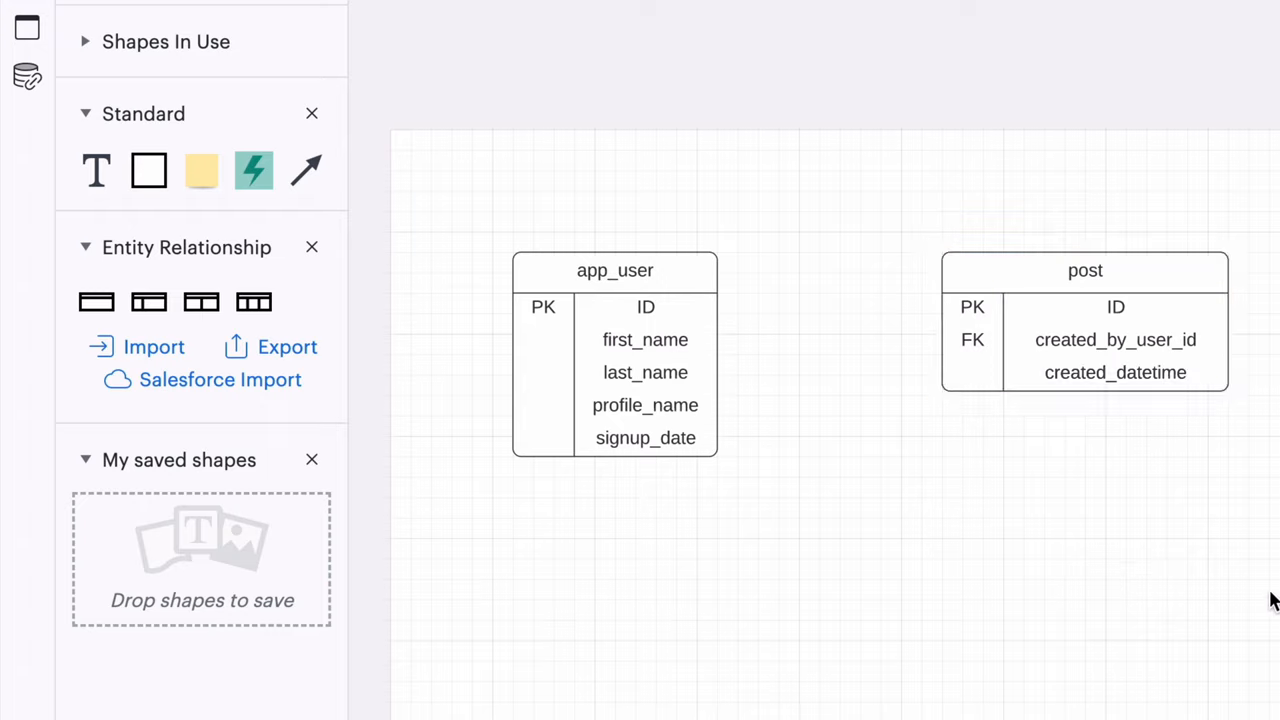
{"action": "left_click", "coordinate": [616, 270]}
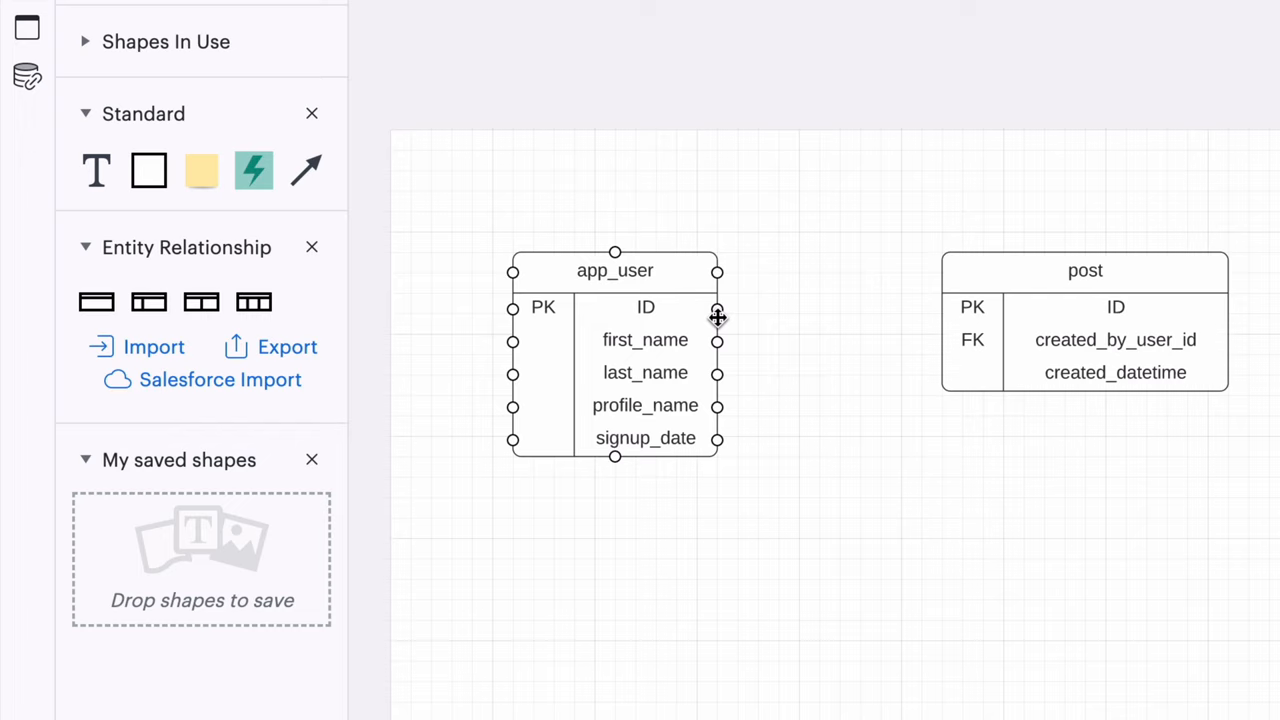
{"action": "left_click_drag", "start_coordinate": [716, 308], "coordinate": [940, 340]}
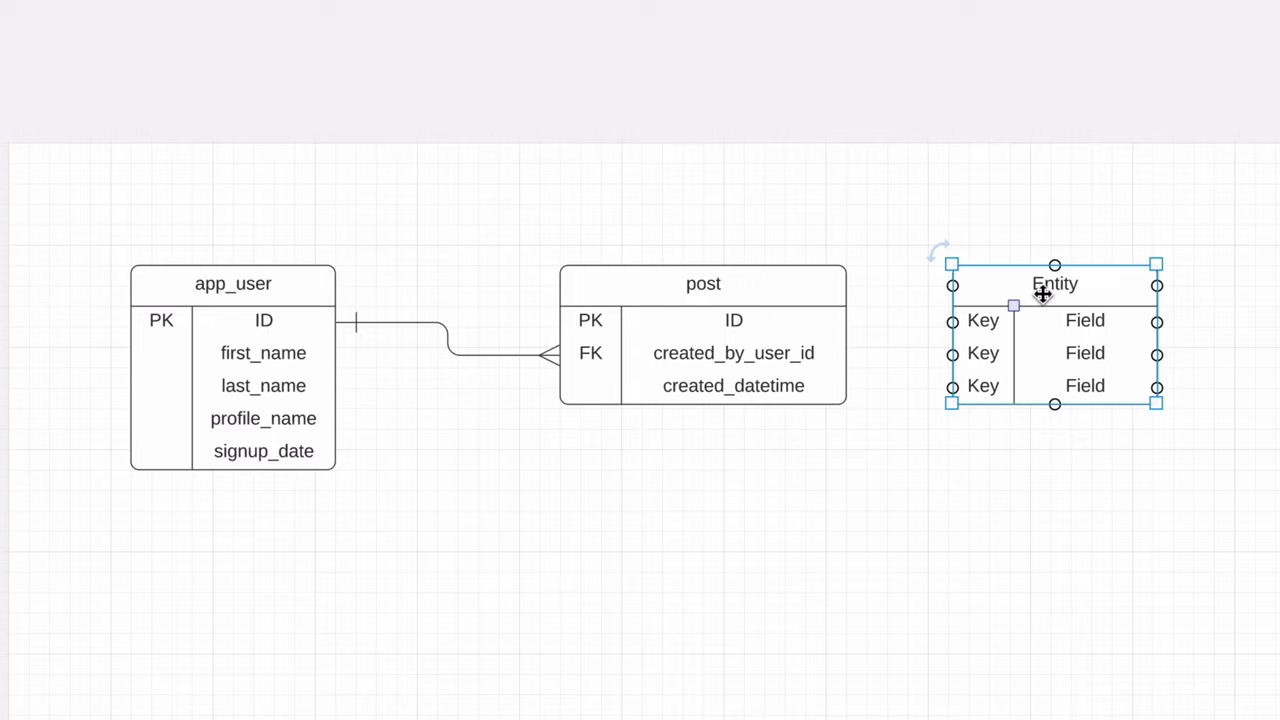
- Name the entity post_media with post_id, media_file and position fields, then place a fresh entity below
{"action": "type", "text": "post_media"}
{"action": "left_click", "coordinate": [982, 354]}
{"action": "type", "text": "F"}
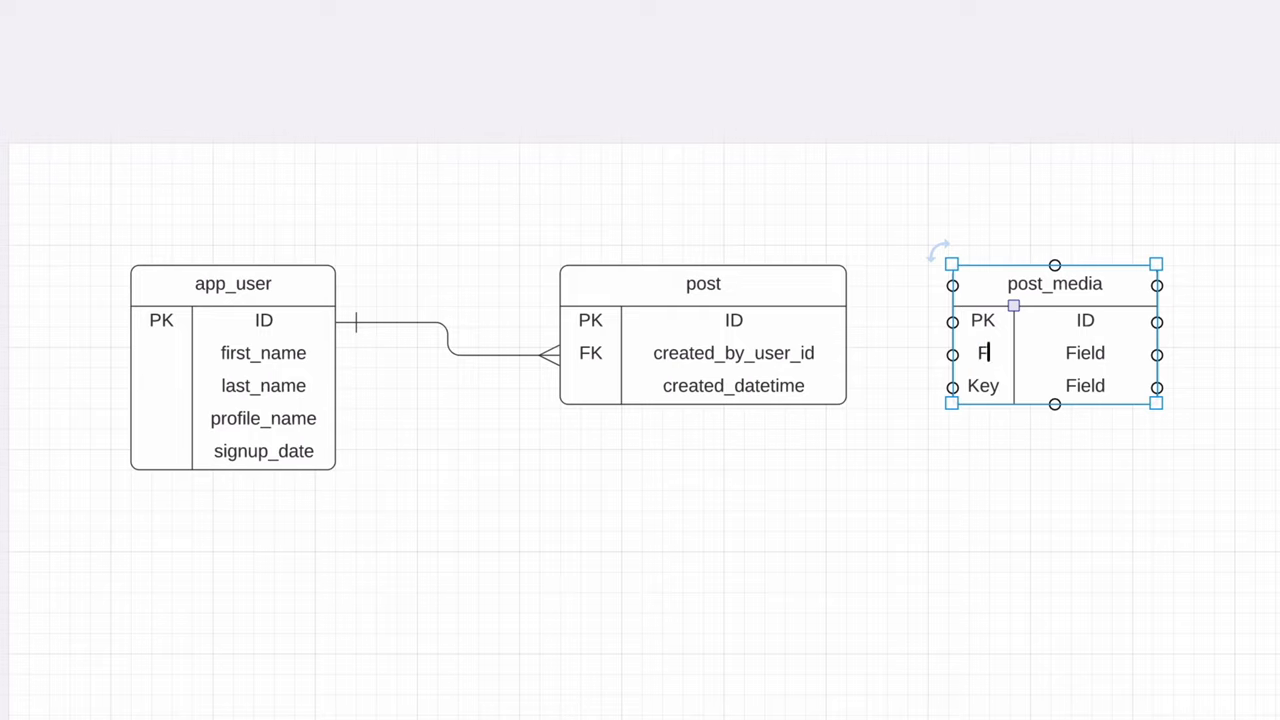
{"action": "type", "text": "post_id"}
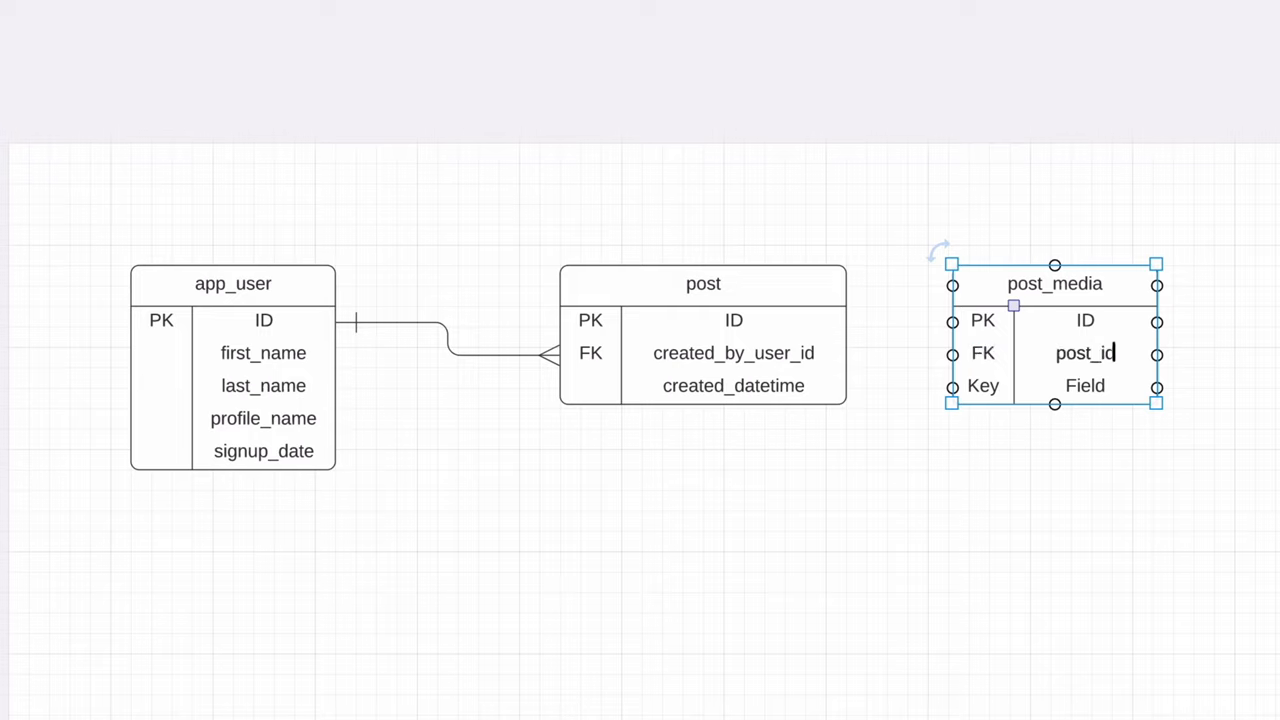
{"action": "type", "text": "media_file"}
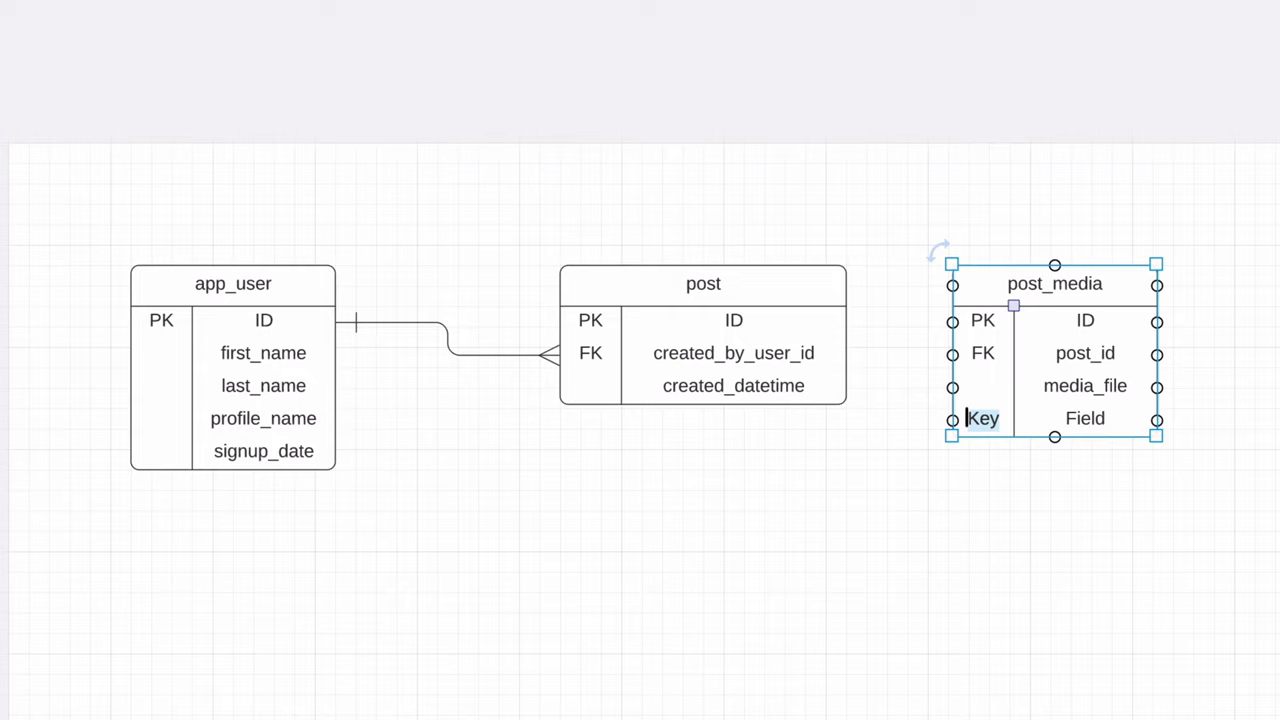
{"action": "left_click", "coordinate": [1084, 418]}
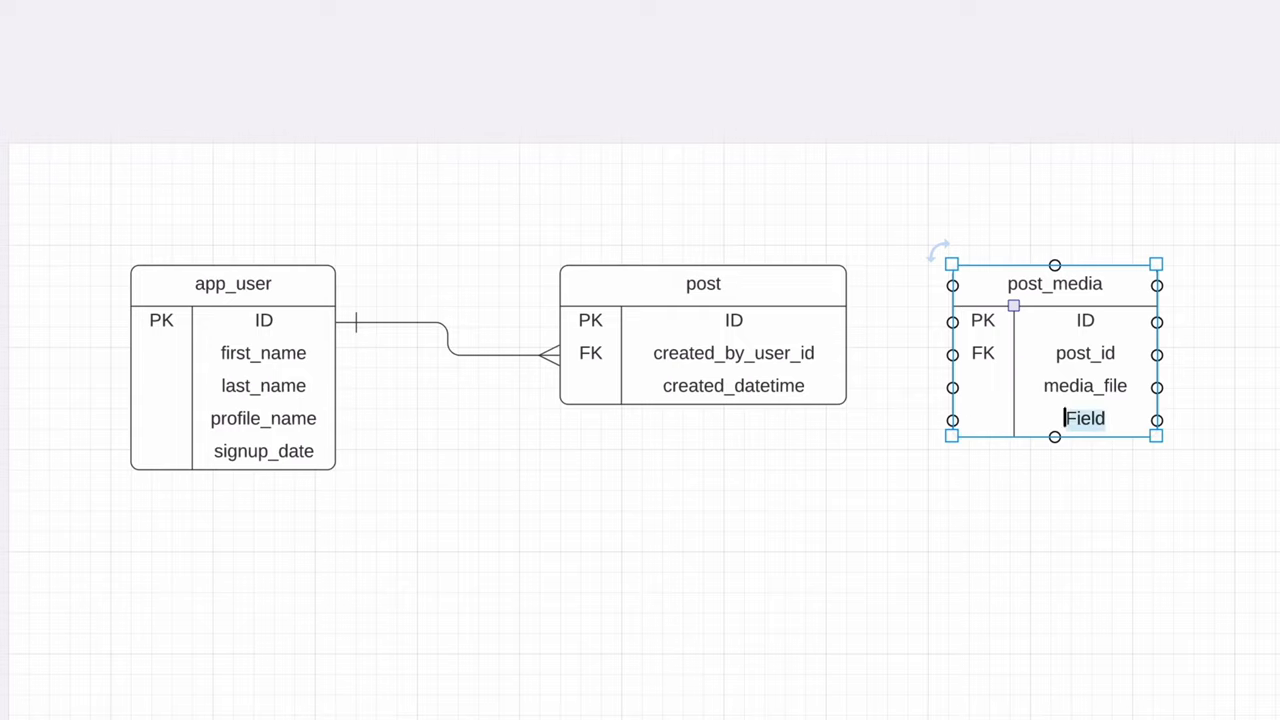
{"action": "type", "text": "position"}
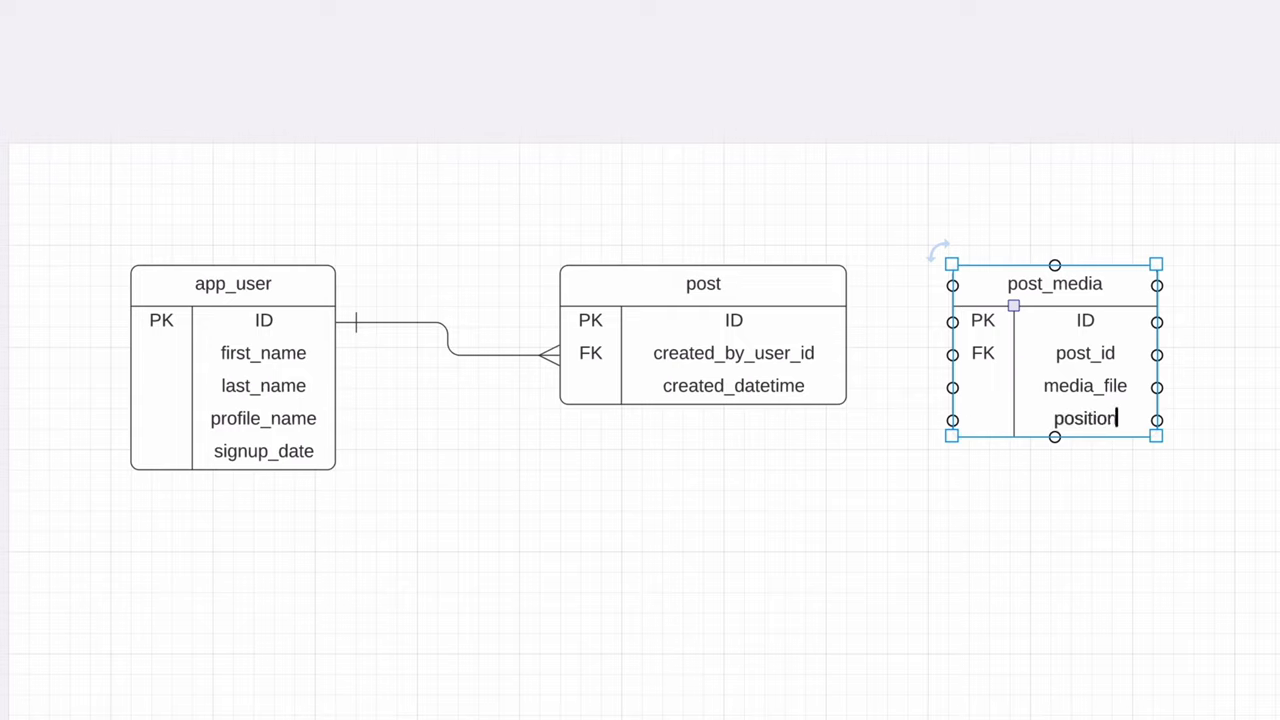
{"action": "mouse_move", "coordinate": [1279, 548]}
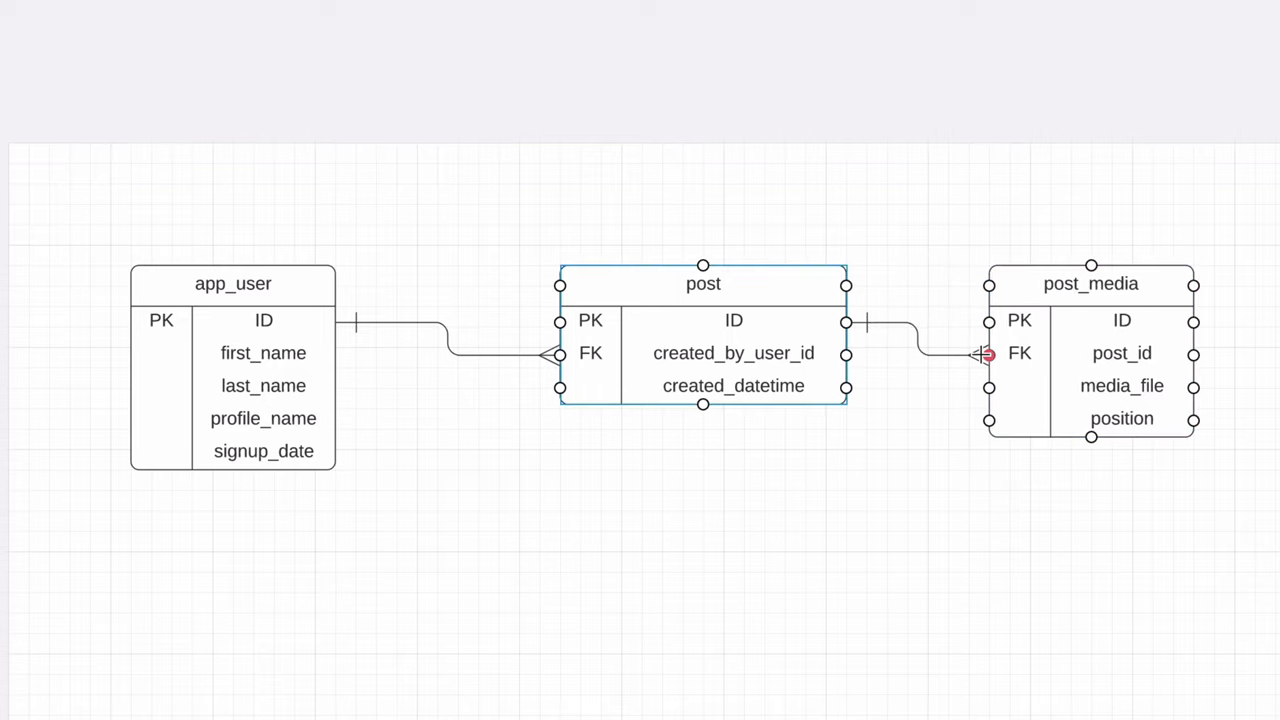
{"action": "left_click", "coordinate": [264, 636]}
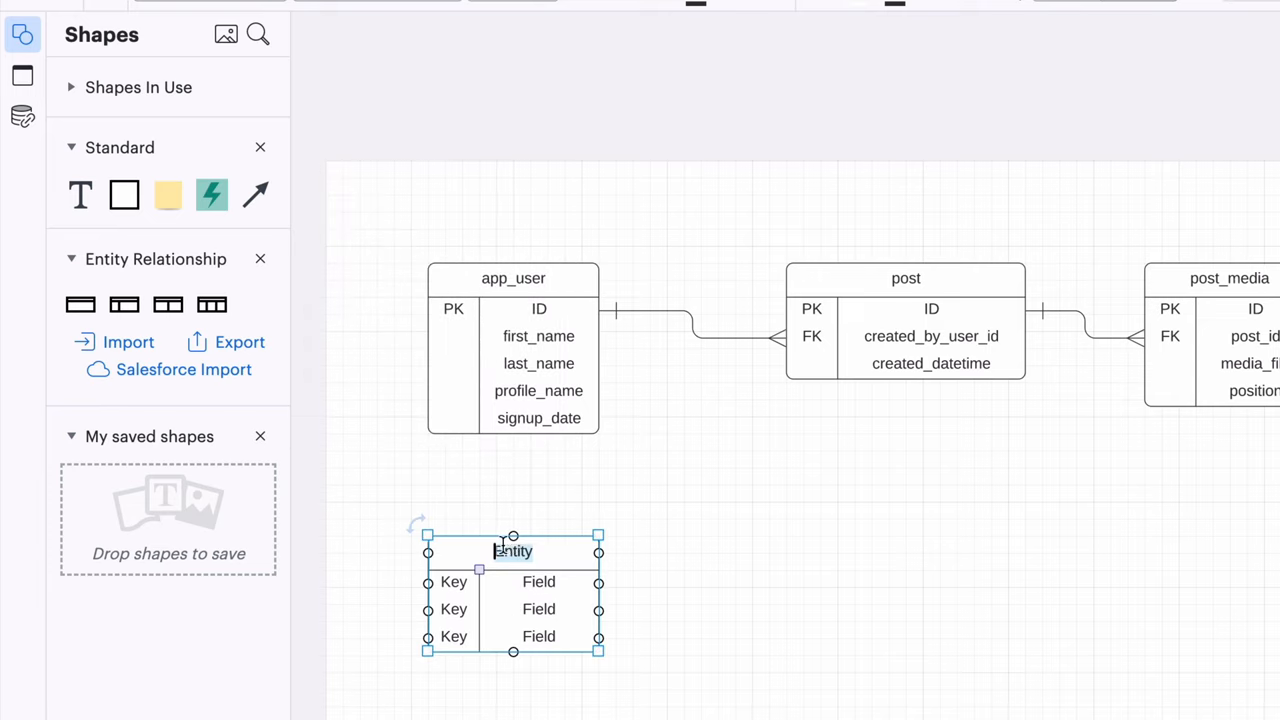
{"action": "type", "text": "follower"}
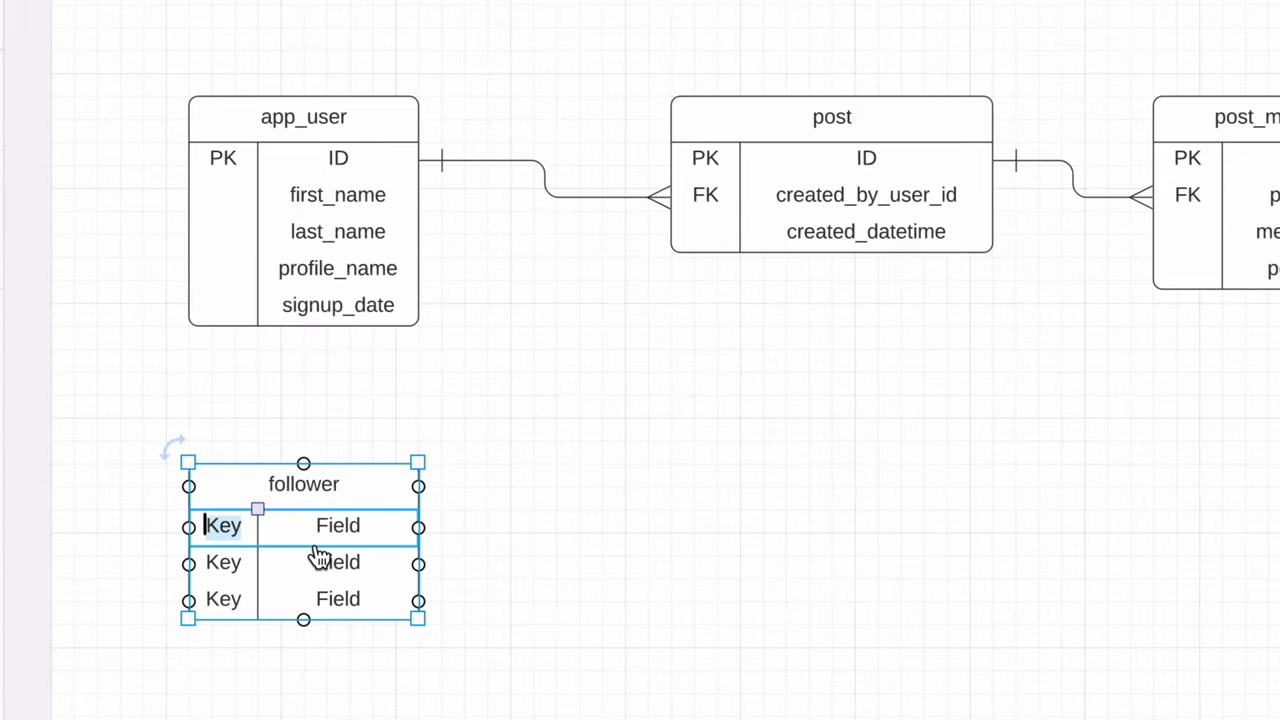
{"action": "type", "text": "following_user_i"}
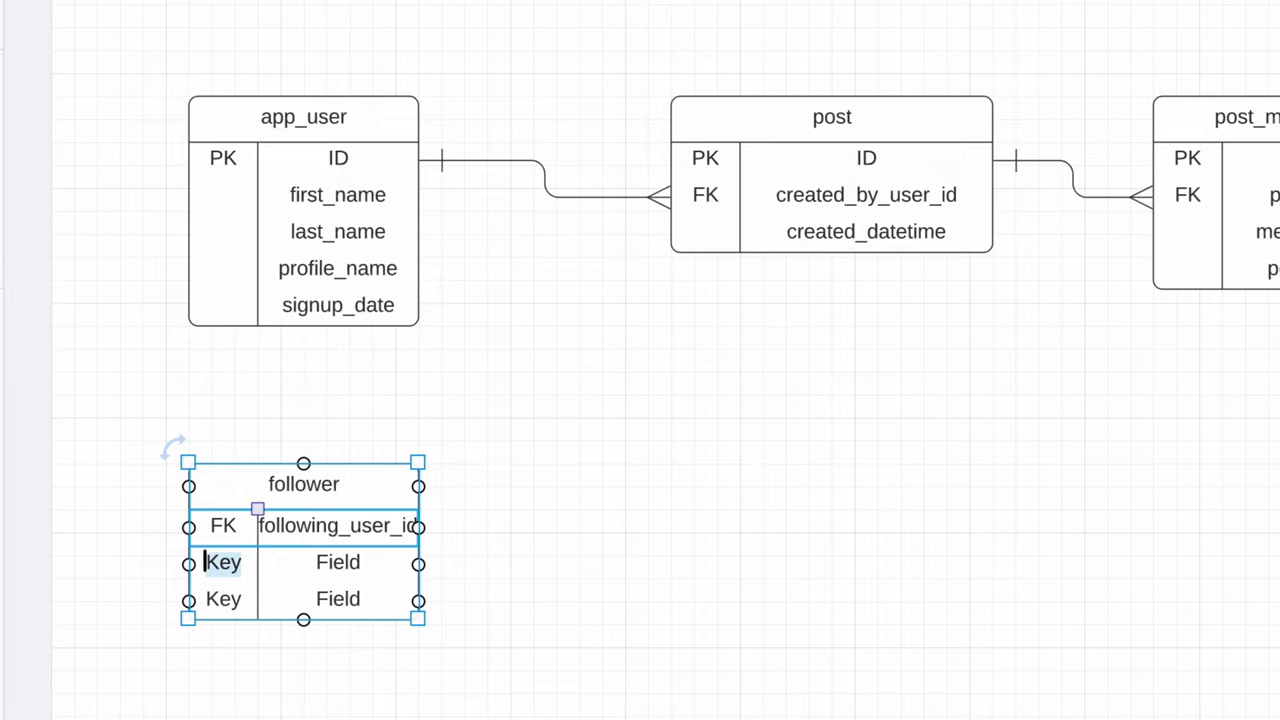
{"action": "type", "text": "followed"}
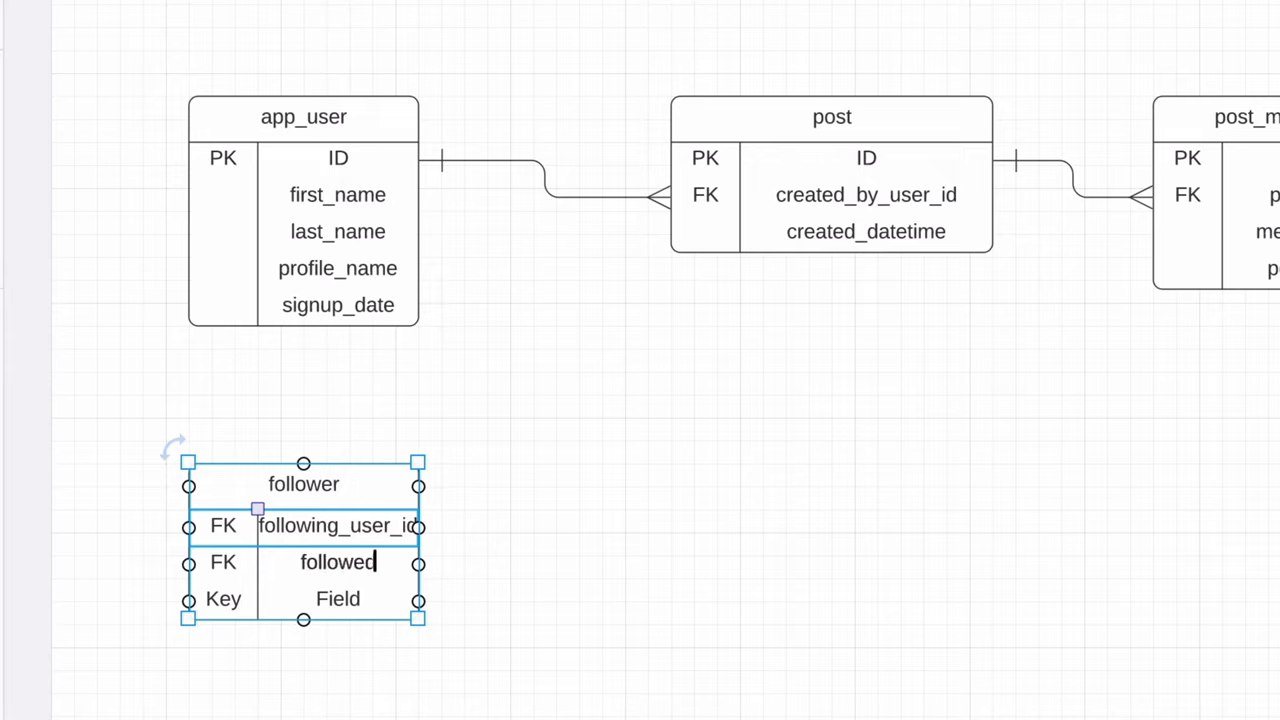
{"action": "type", "text": "_user_id"}
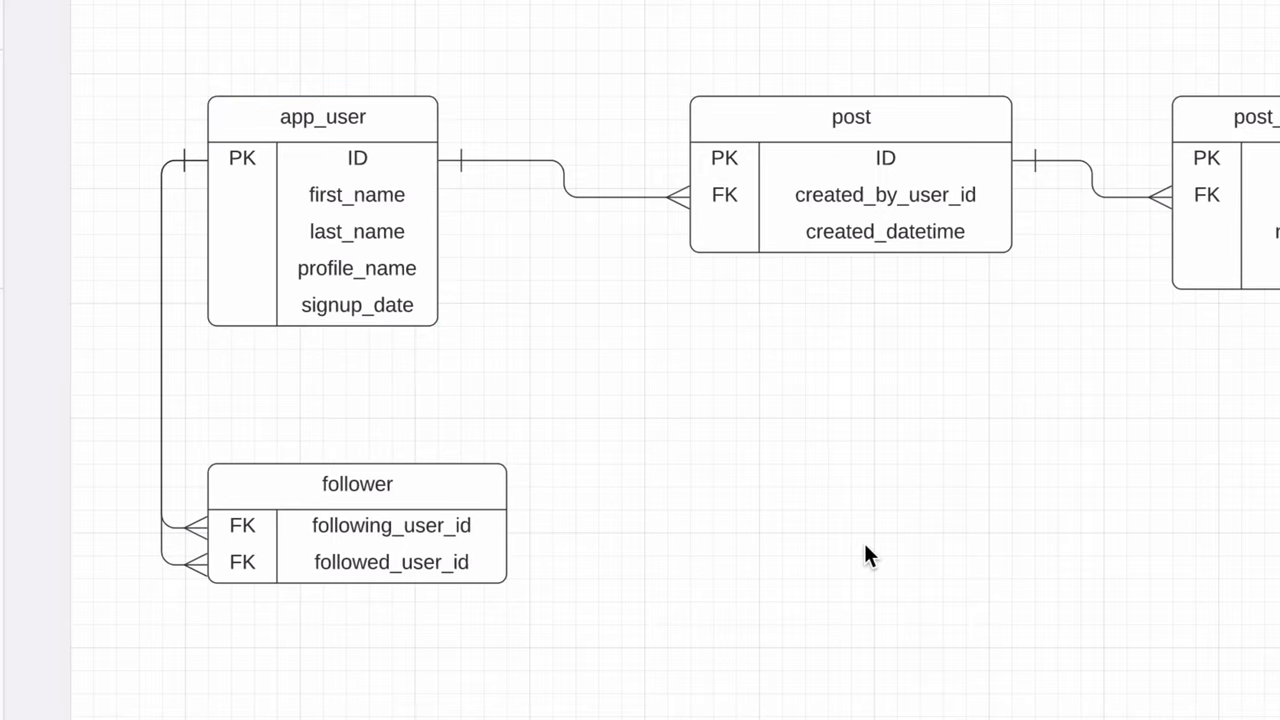
{"action": "mouse_move", "coordinate": [876, 556]}
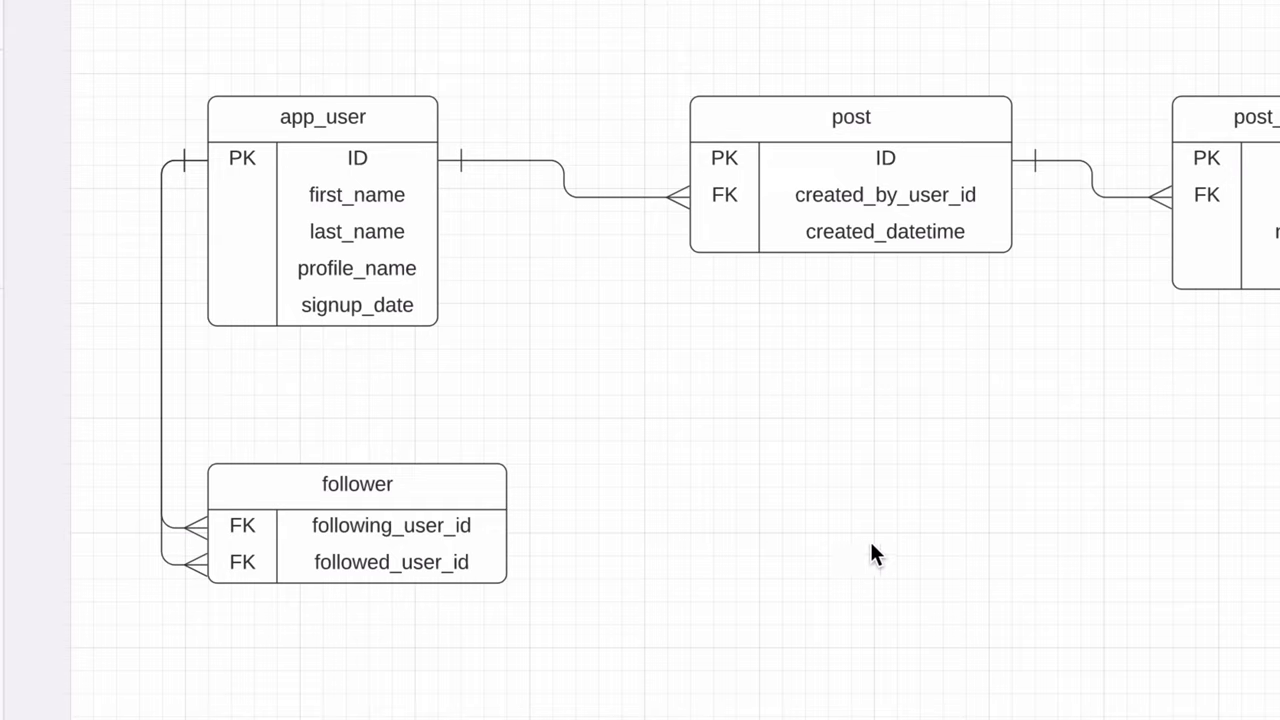
{"action": "mouse_move", "coordinate": [912, 560]}
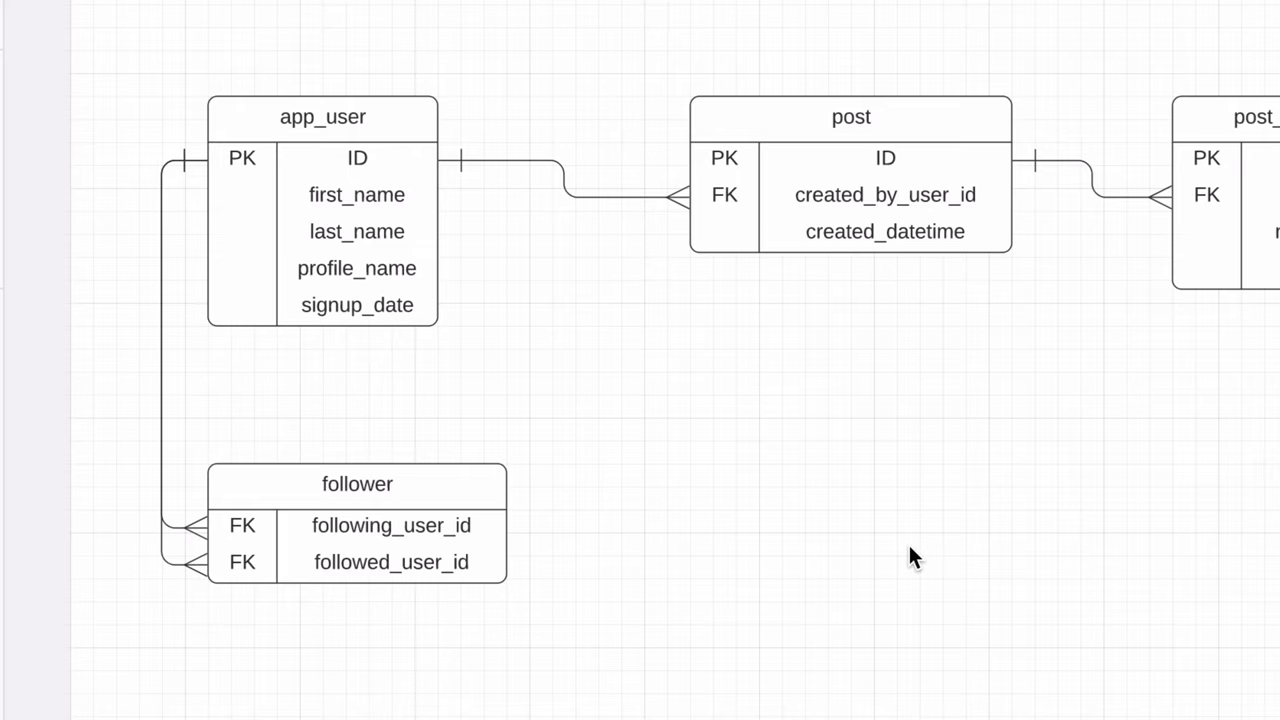
{"action": "mouse_move", "coordinate": [896, 538]}
{"action": "type", "text": "f"}
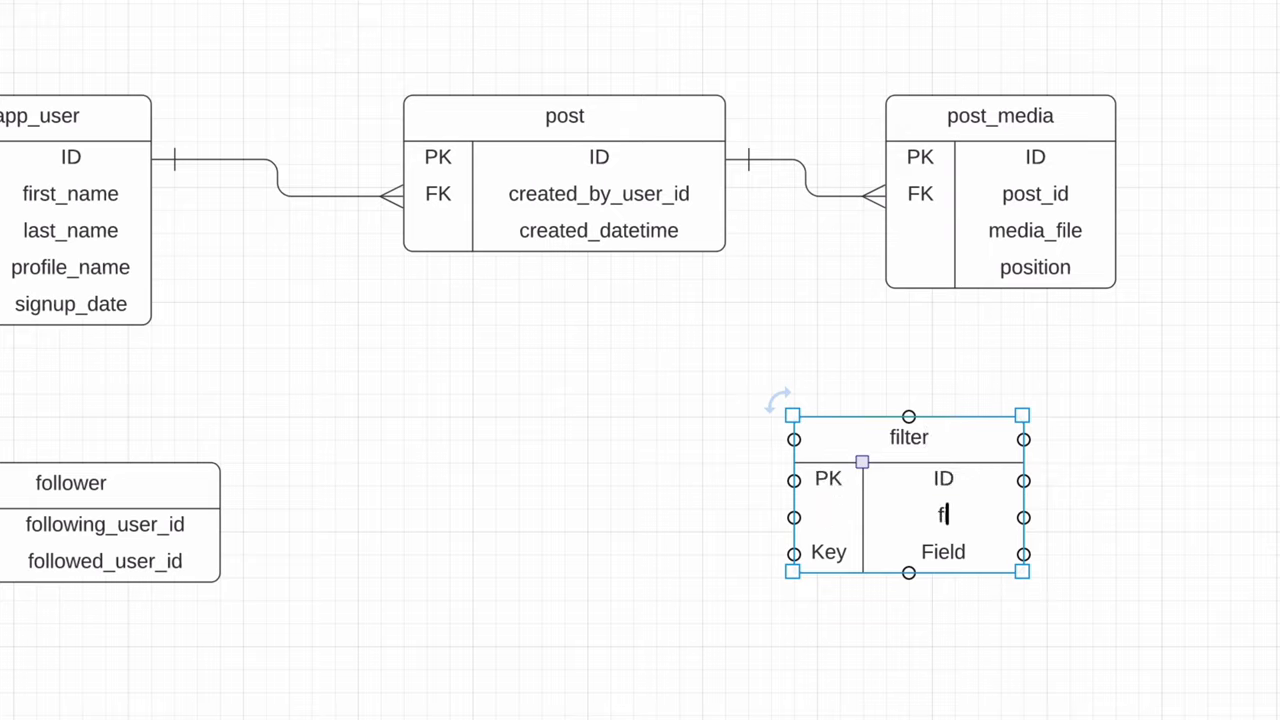
- Fill the filter entity with filter_name and filter_details, then select post_media for its filter_id FK
{"action": "type", "text": "ilter_name"}
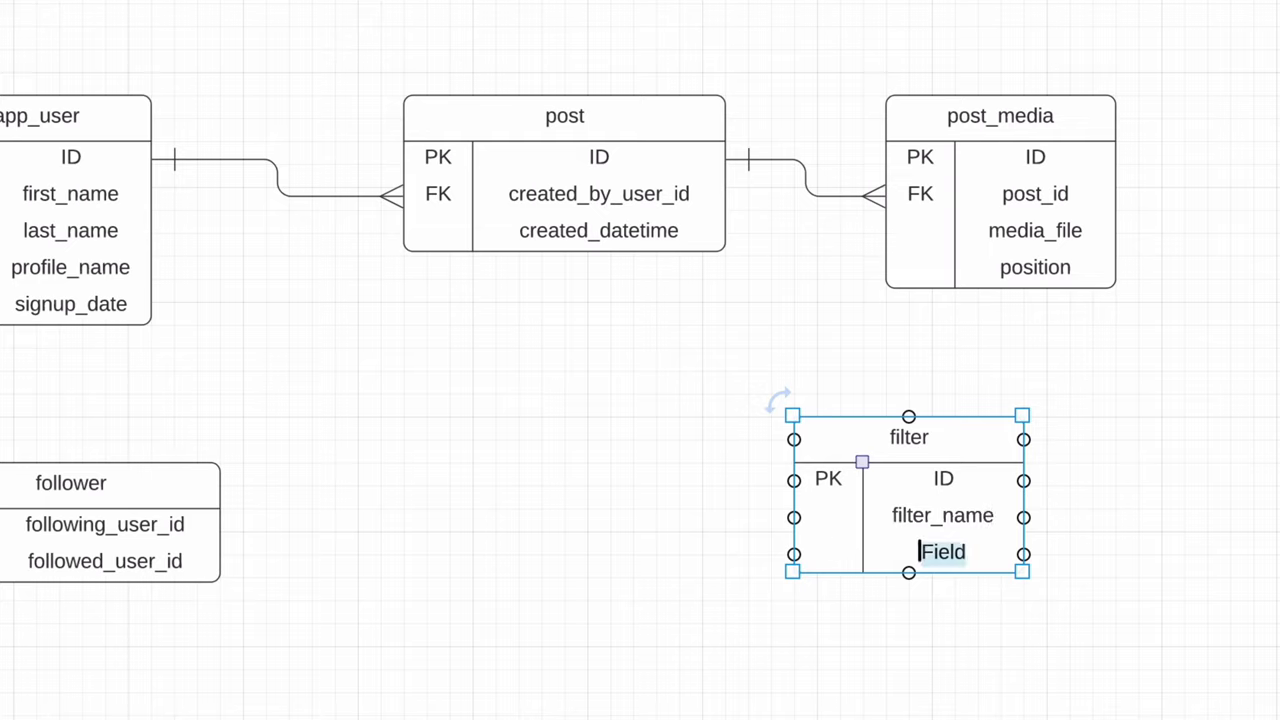
{"action": "type", "text": "filter_details"}
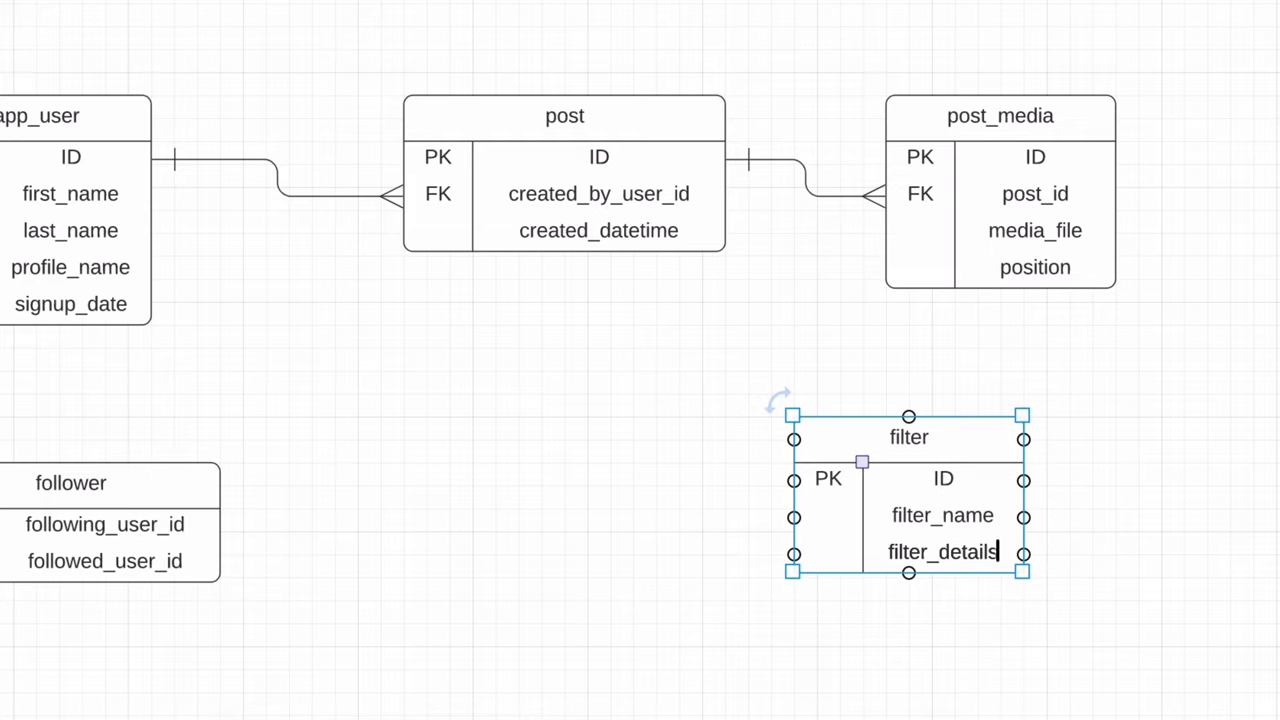
{"action": "mouse_move", "coordinate": [956, 480]}
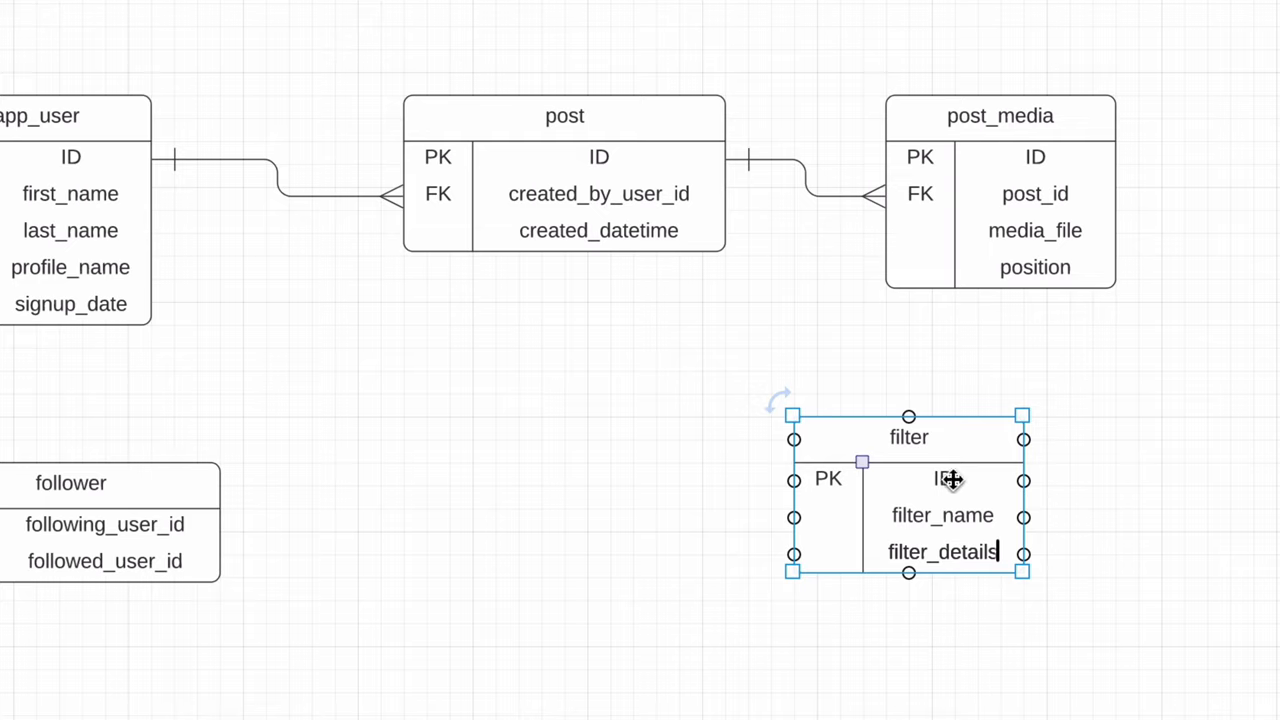
{"action": "mouse_move", "coordinate": [1060, 144]}
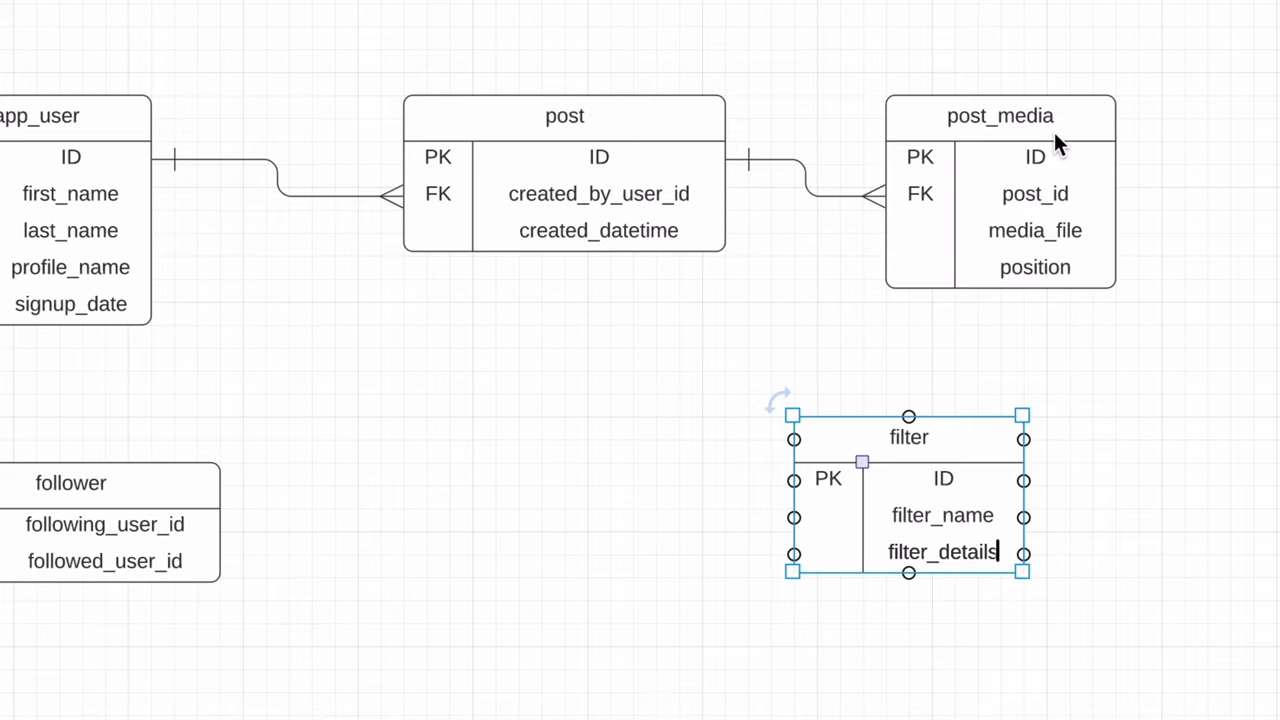
{"action": "left_click", "coordinate": [1000, 114]}
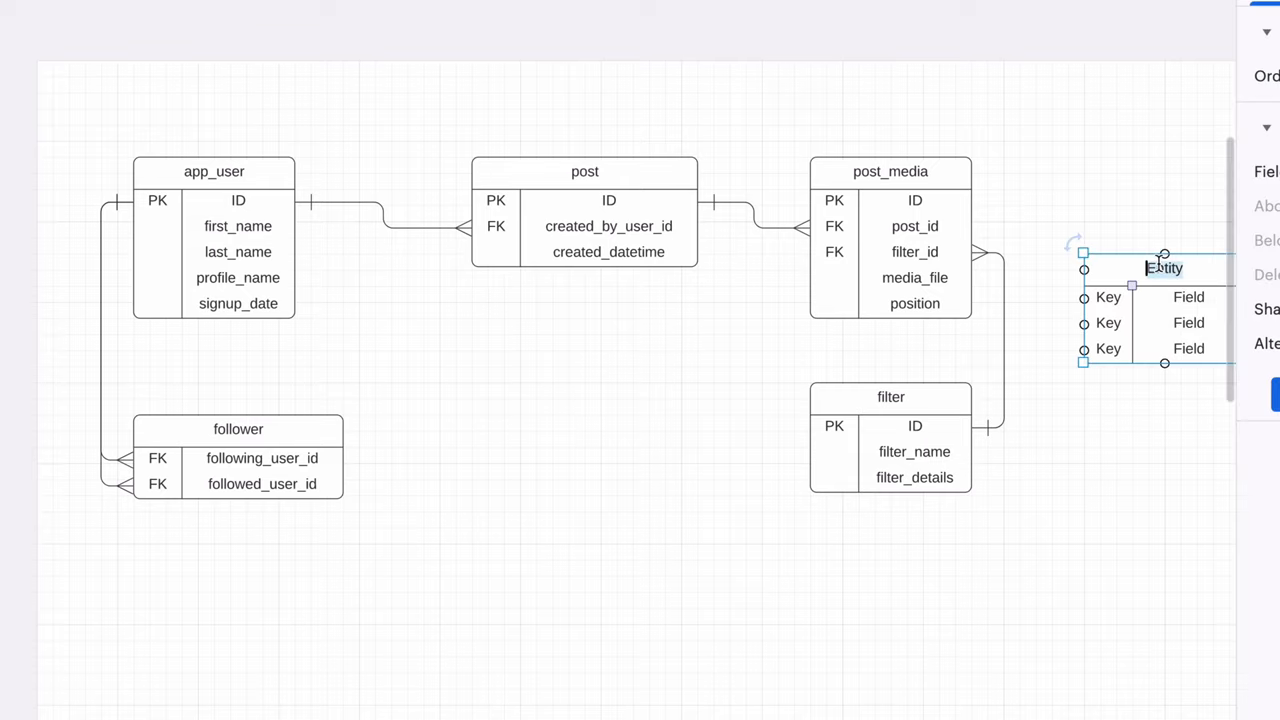
- Name the entities effect and post_effect with effect_id and scale fields, moving effect beside post_effect
{"action": "type", "text": "effect_name"}
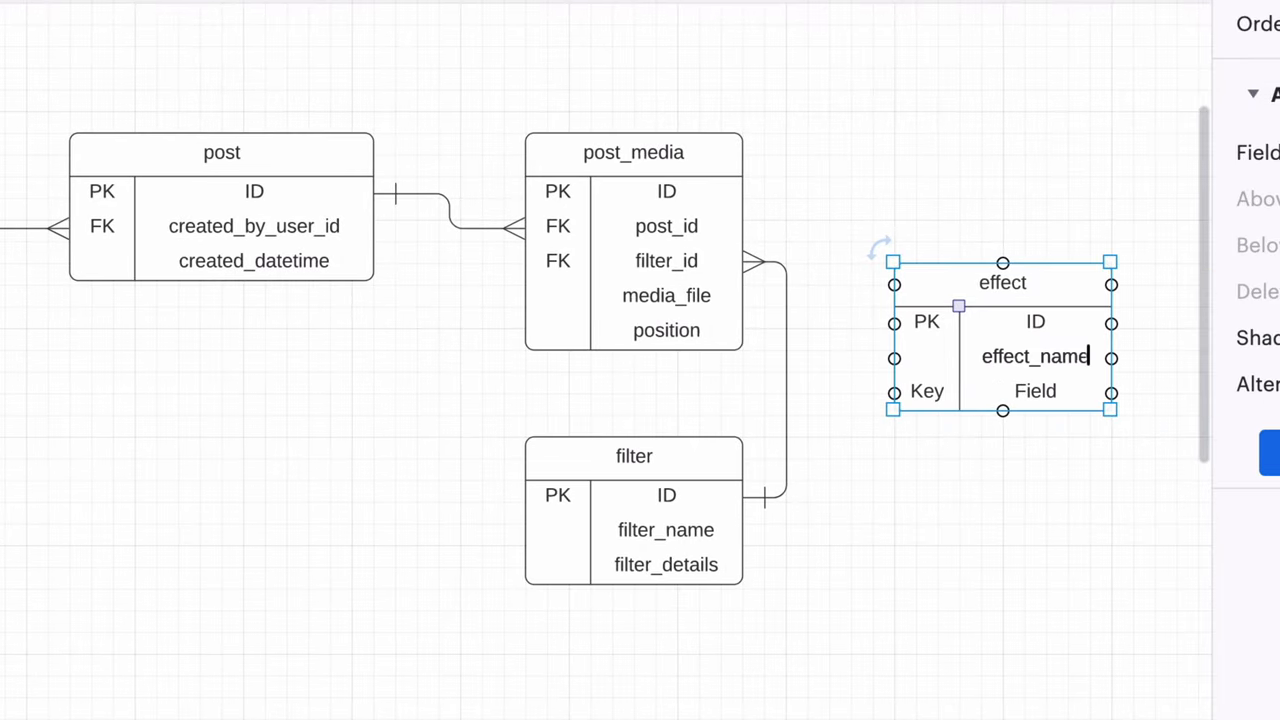
{"action": "mouse_move", "coordinate": [1004, 224]}
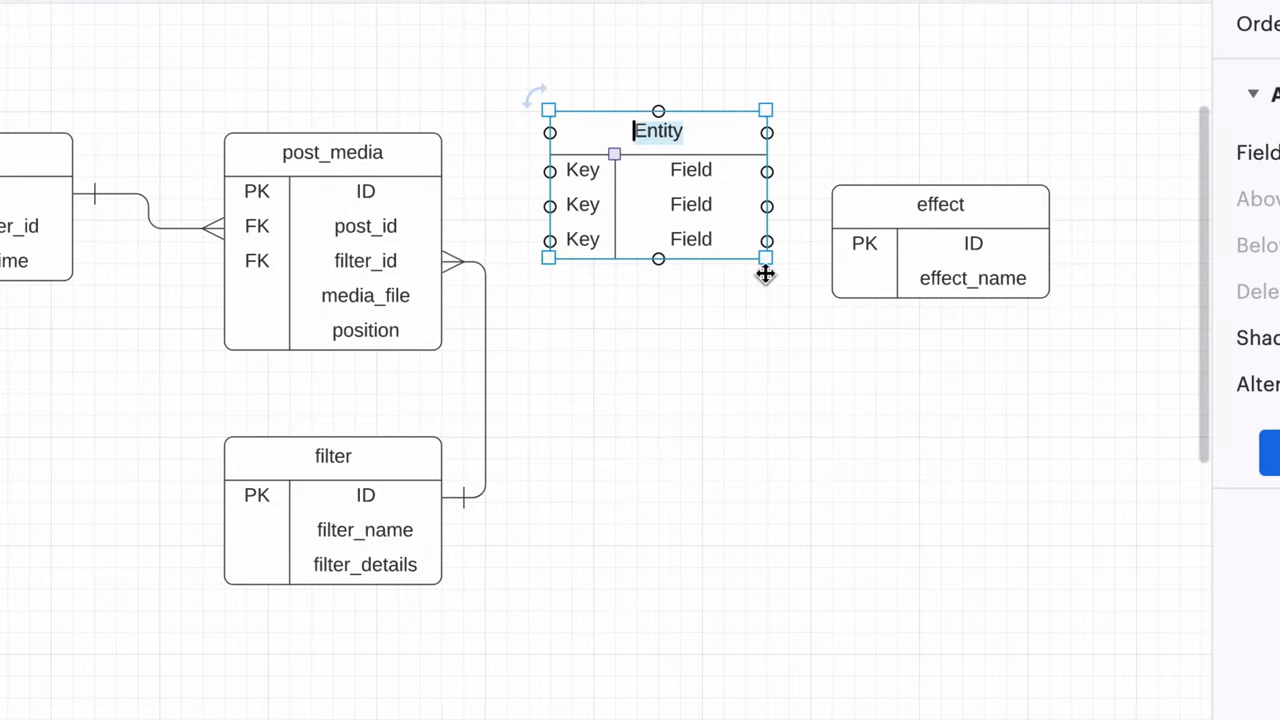
{"action": "type", "text": "post_effect"}
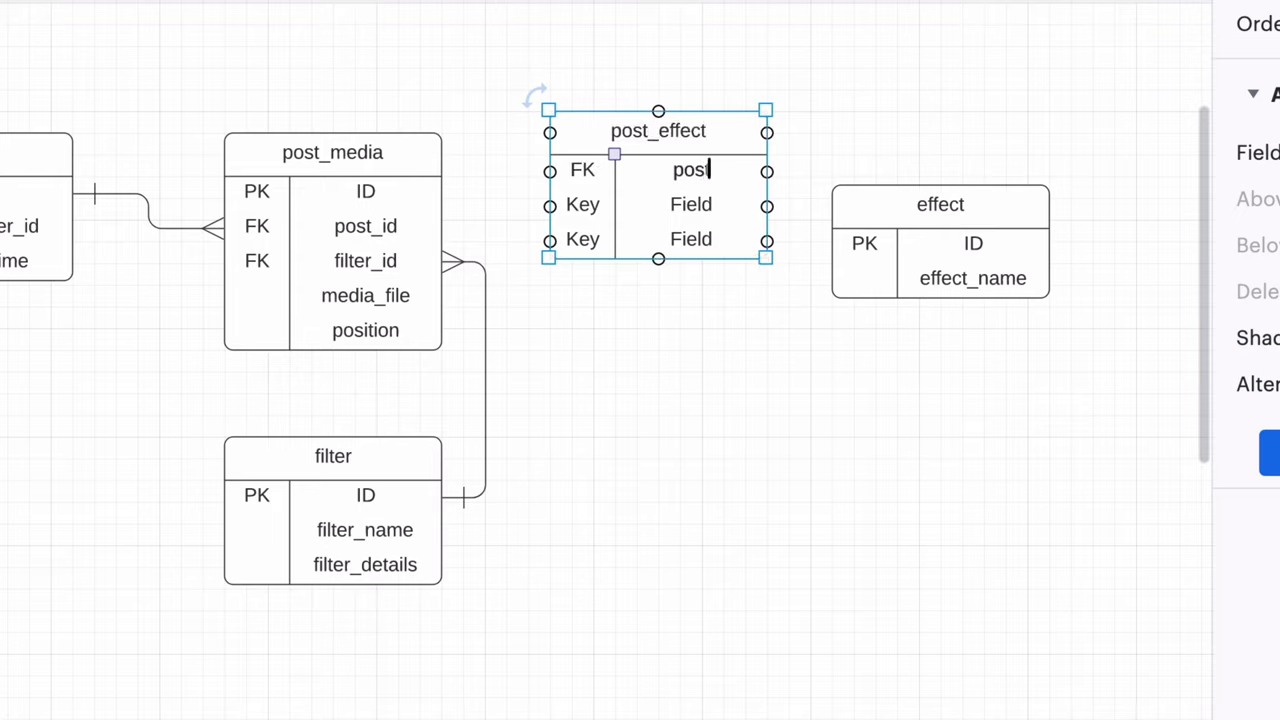
{"action": "type", "text": "effect_id"}
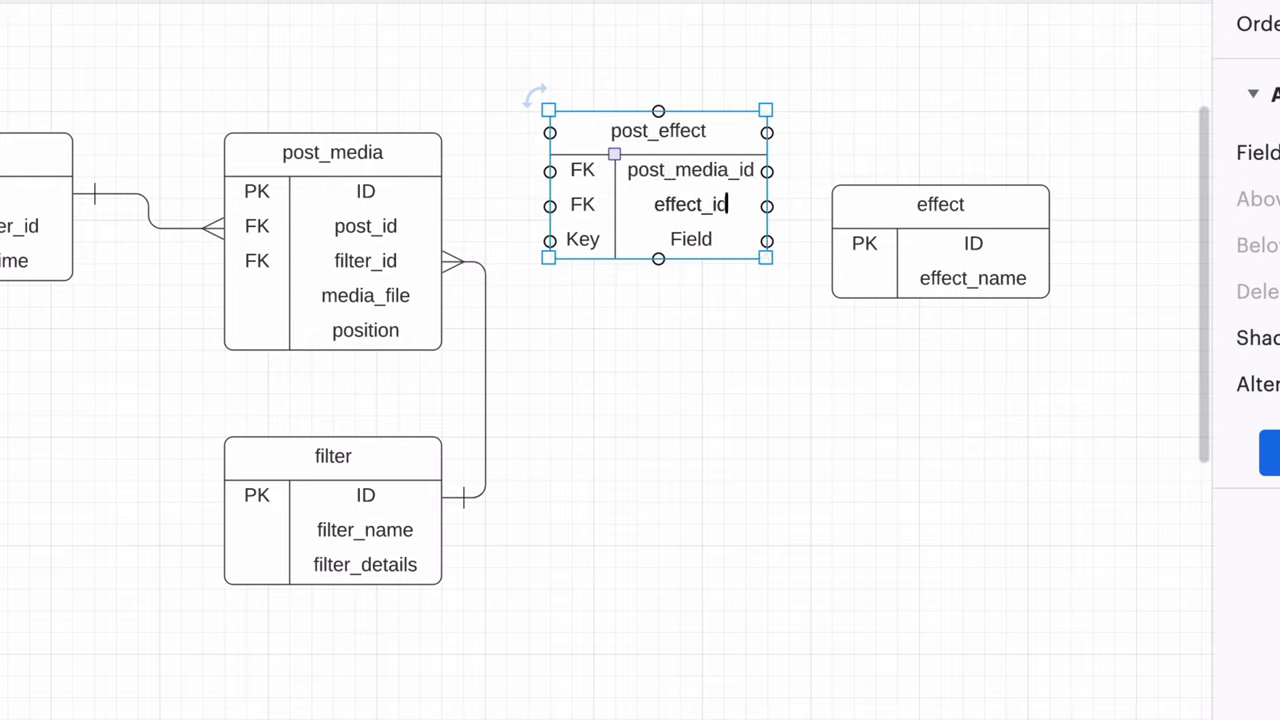
{"action": "type", "text": "scale"}
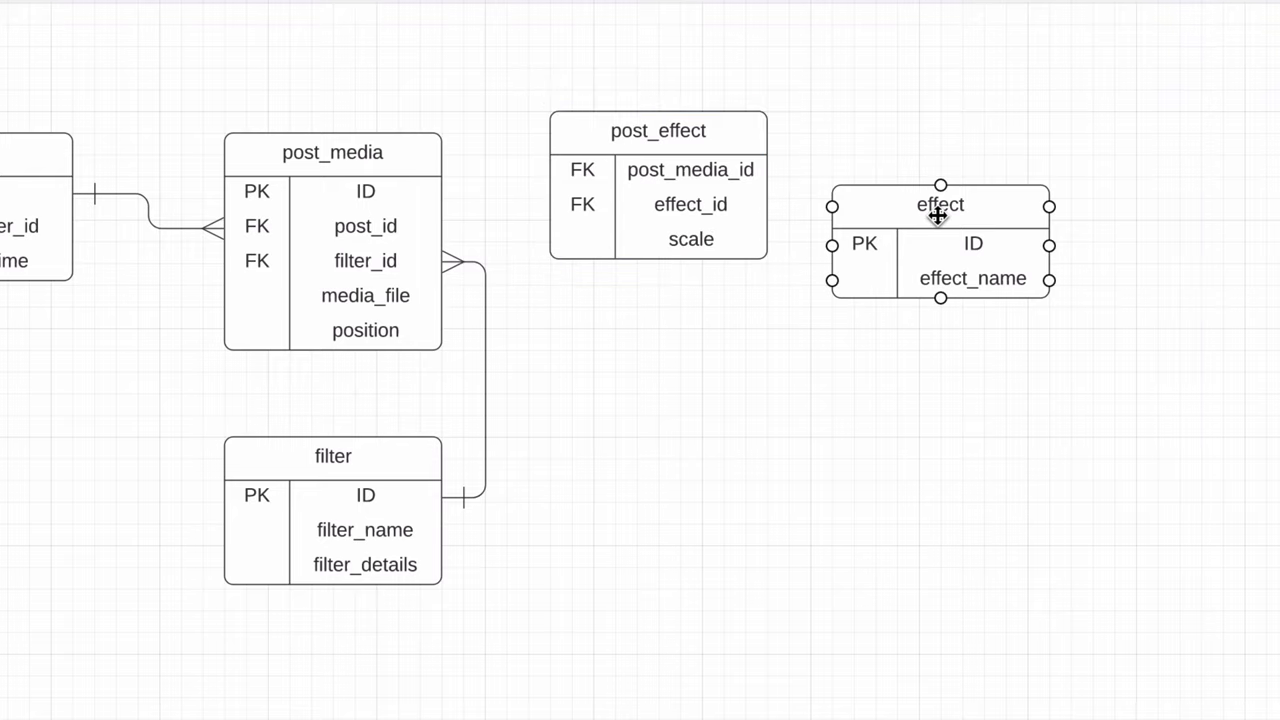
{"action": "left_click_drag", "start_coordinate": [658, 130], "coordinate": [676, 152]}
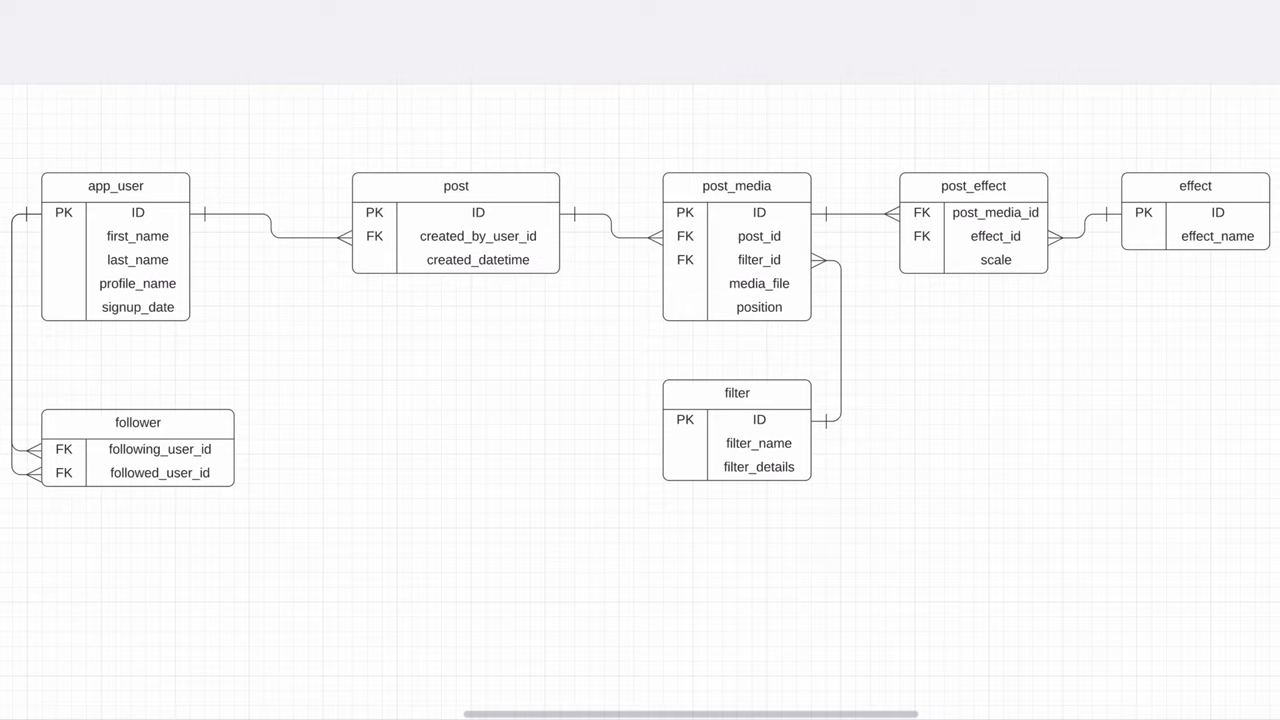
{"action": "mouse_move", "coordinate": [1156, 128]}
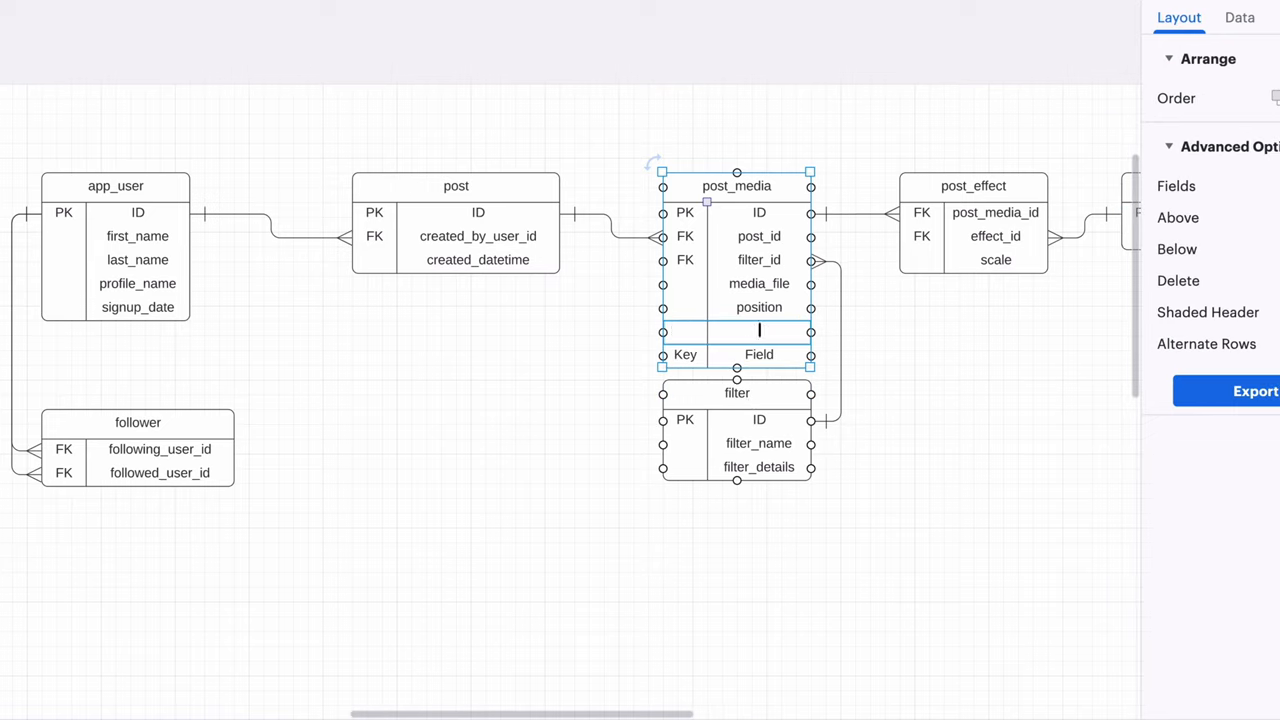
- Add longitude and latitude fields to the post_media entity
{"action": "type", "text": "longitude"}
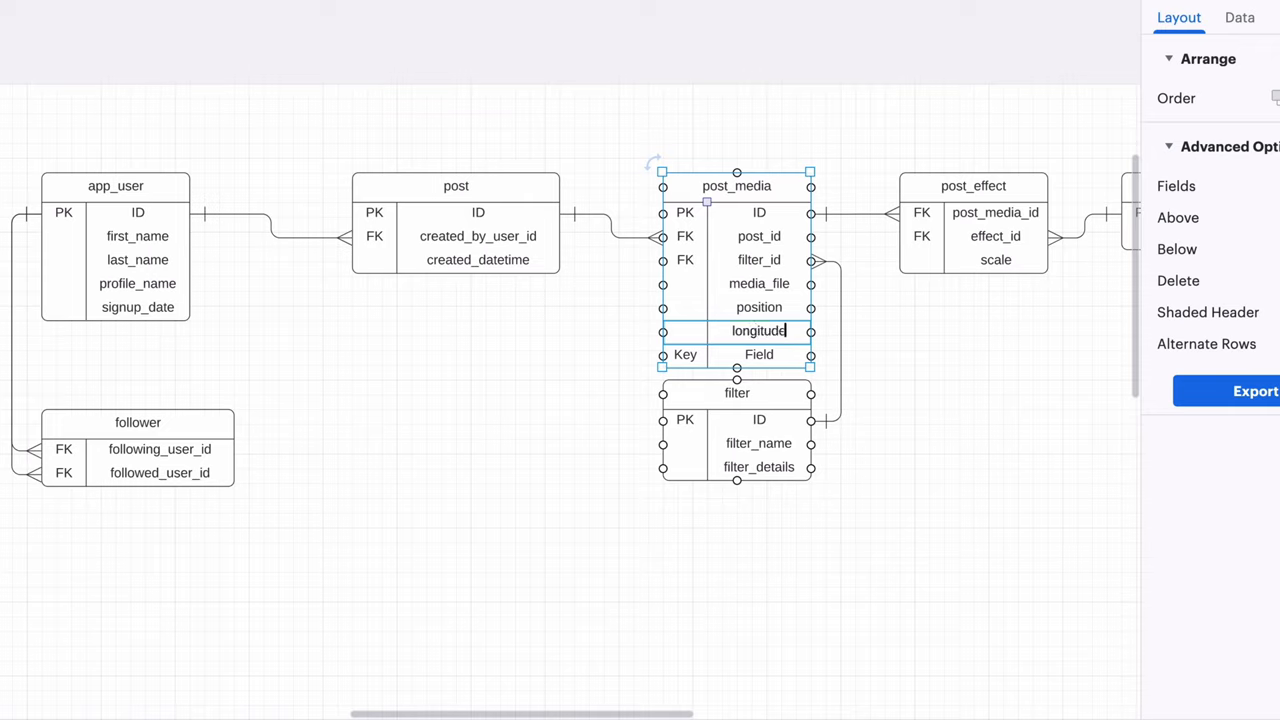
{"action": "type", "text": "la"}
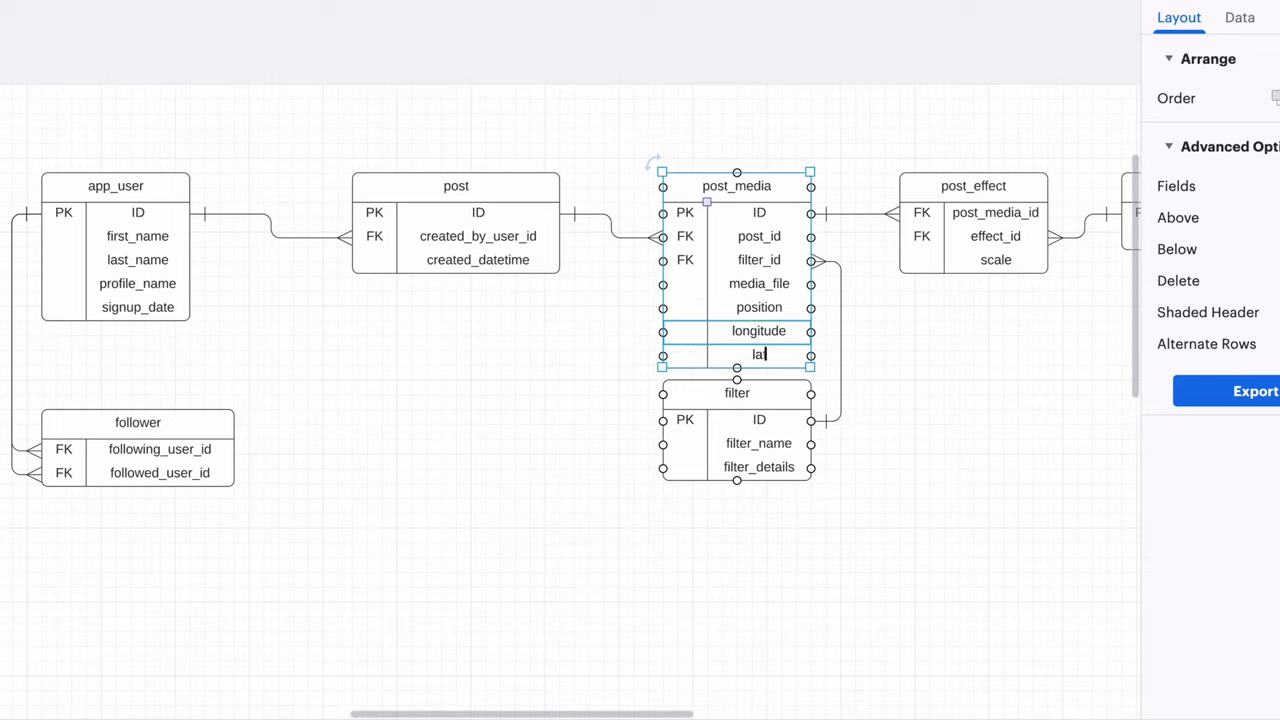
{"action": "type", "text": "titude"}
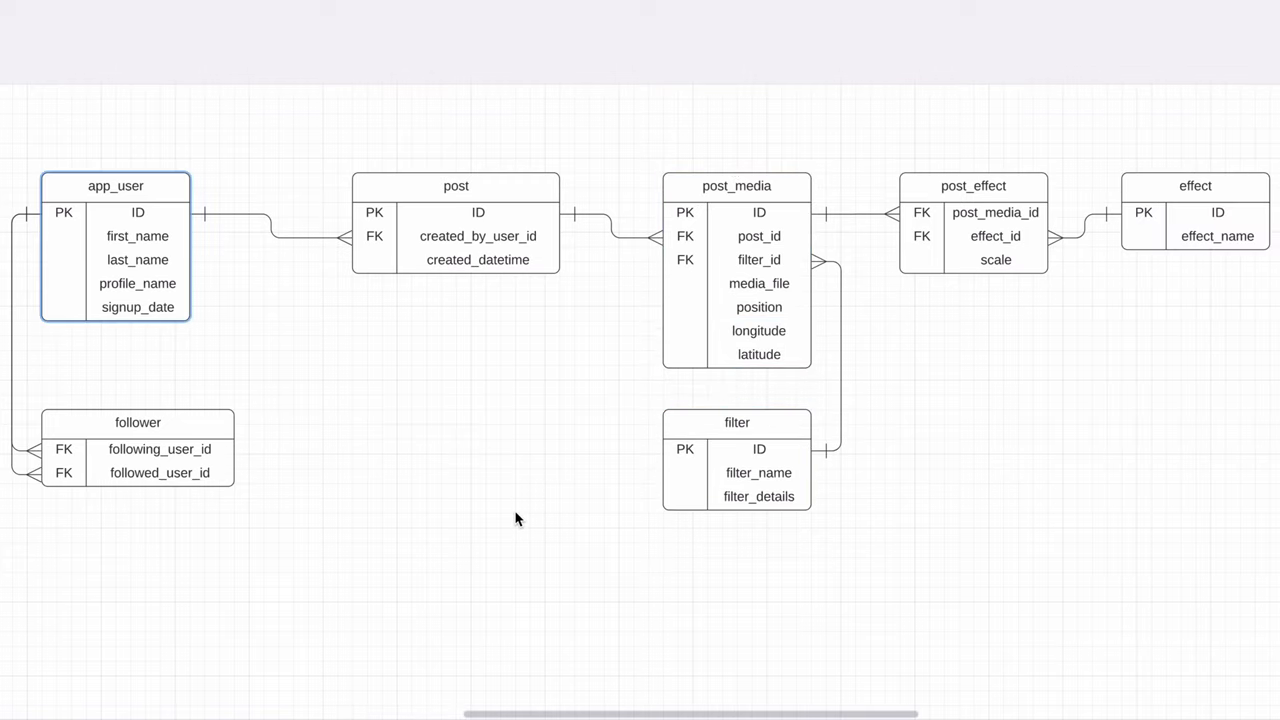
- Add a caption field row to the post entity and place a new blank entity above it
{"action": "left_click", "coordinate": [466, 424]}
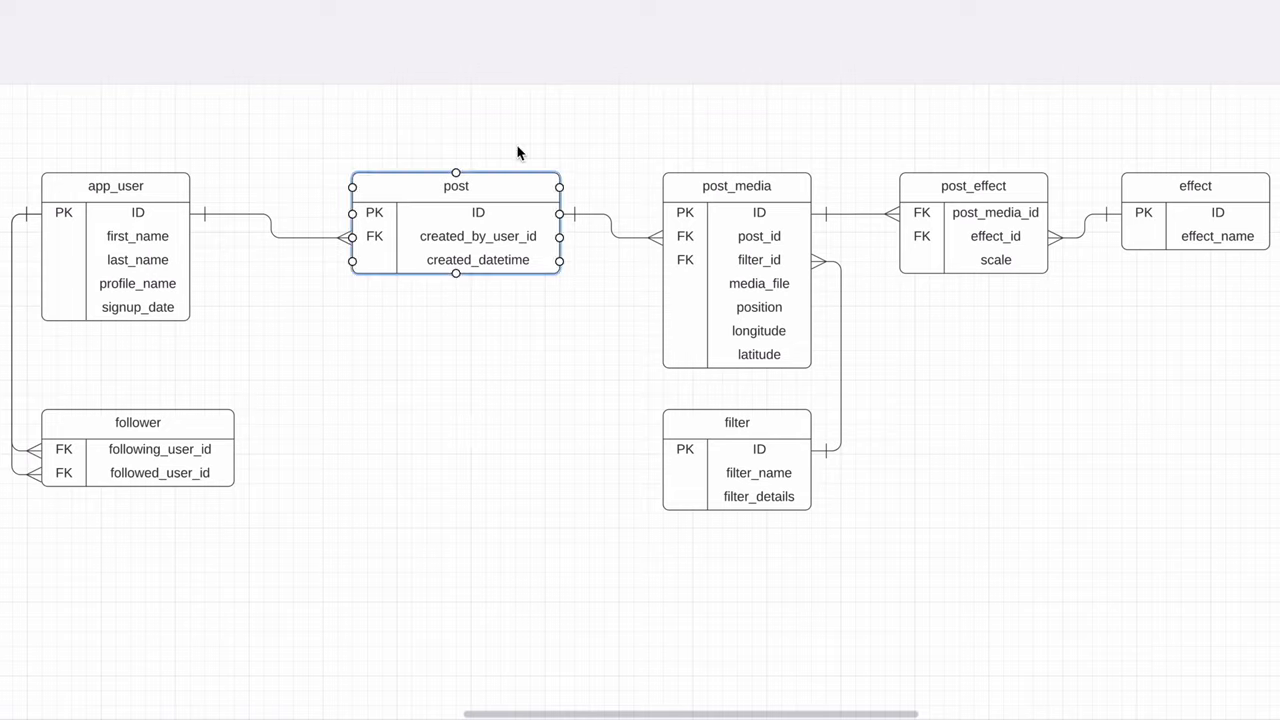
{"action": "left_click", "coordinate": [456, 186]}
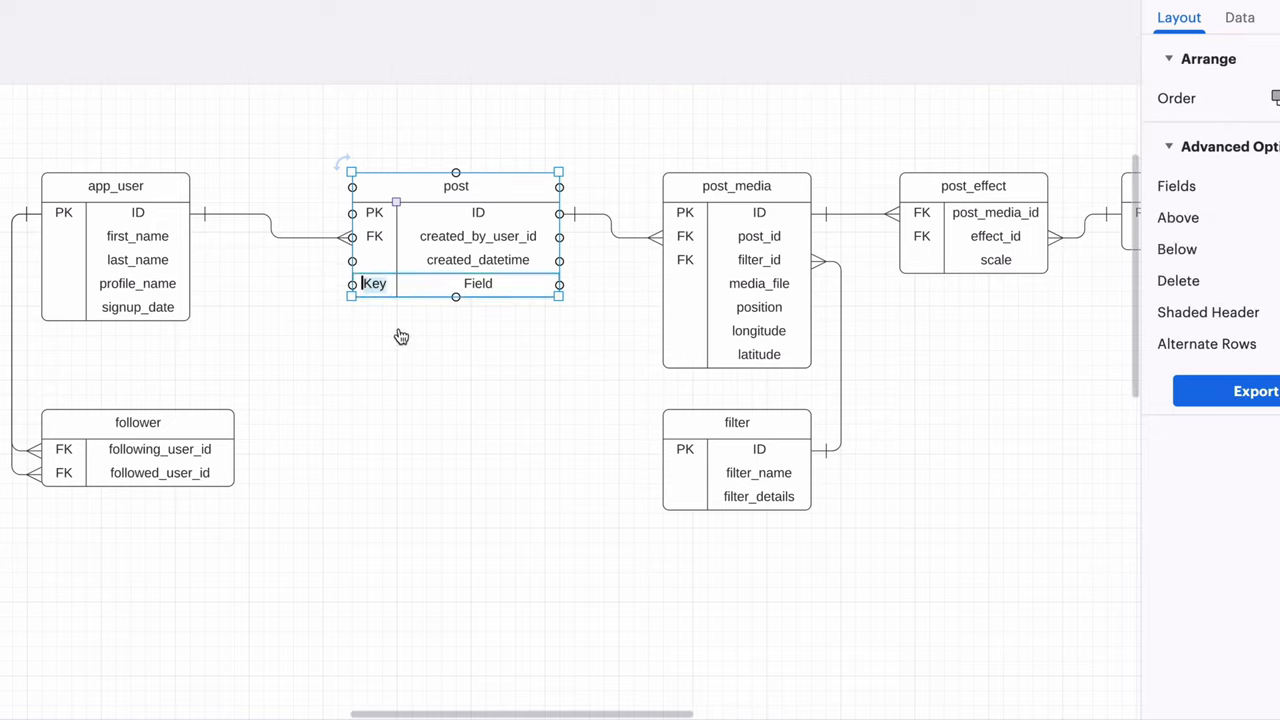
{"action": "type", "text": "caption"}
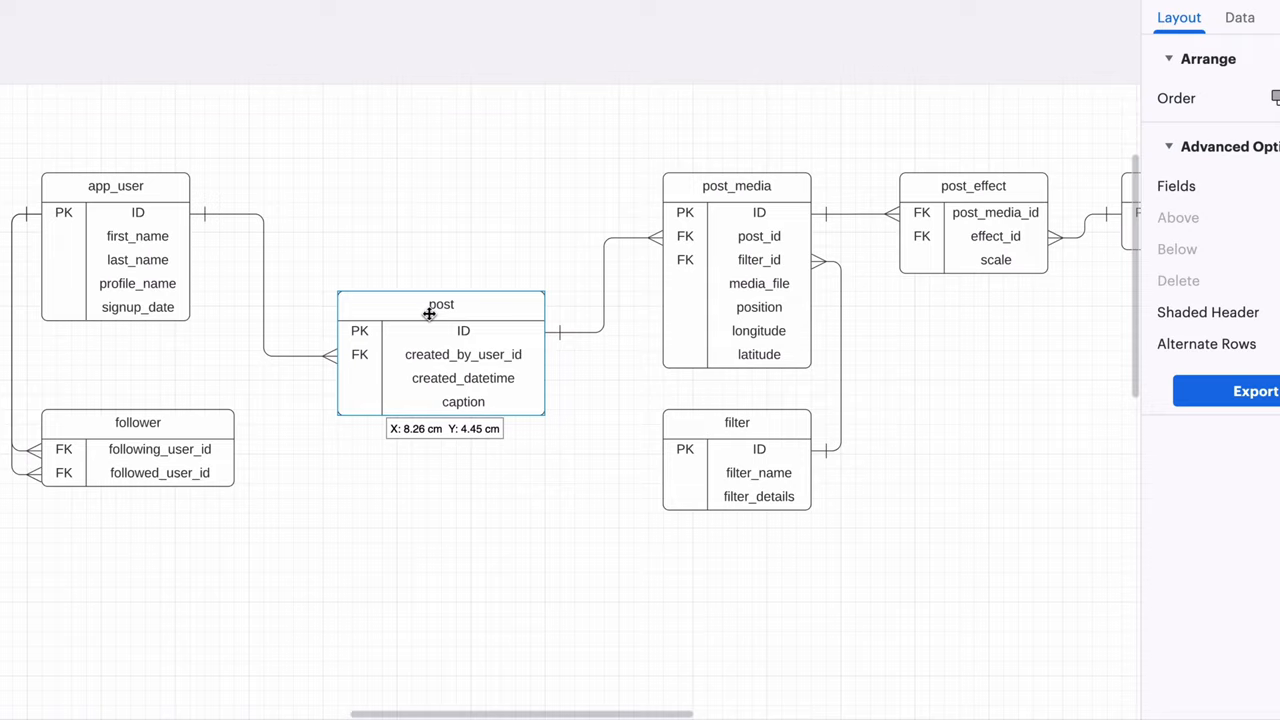
{"action": "left_click", "coordinate": [440, 304]}
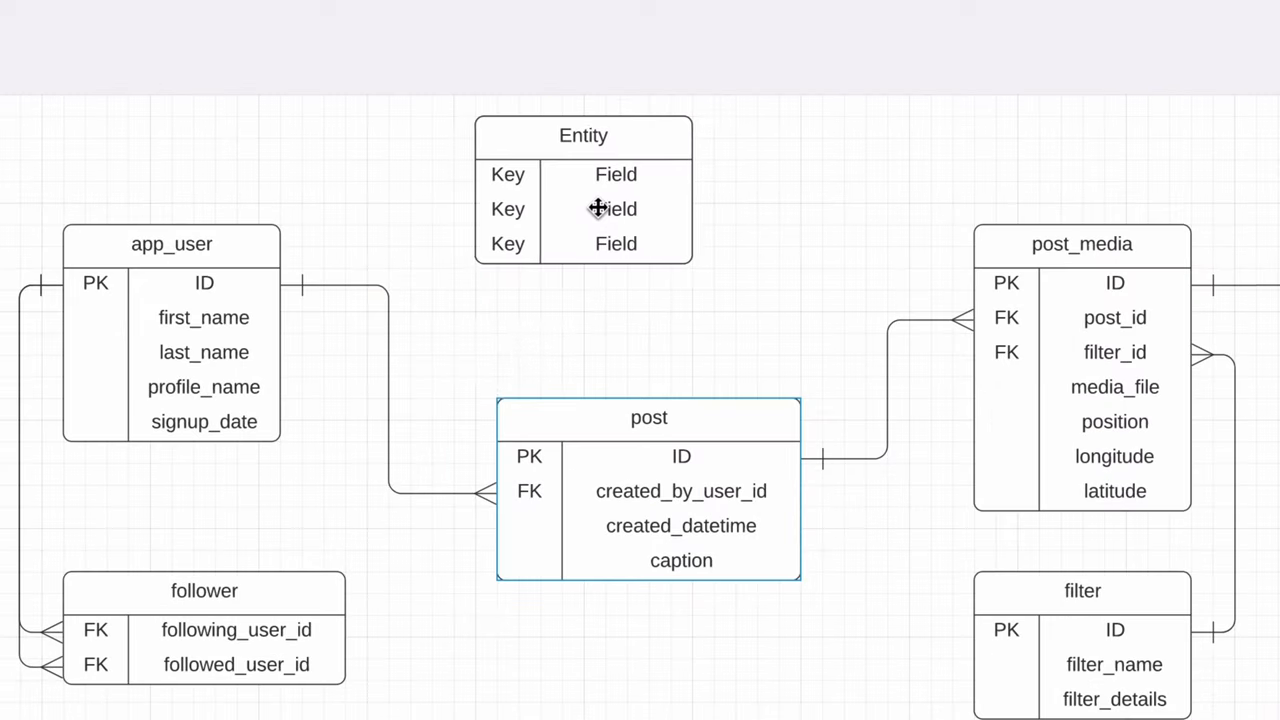
- Name the entity post_media_user_tag with post_media_id, user_id and y_coordinate fields
{"action": "type", "text": "post_media_user_tag"}
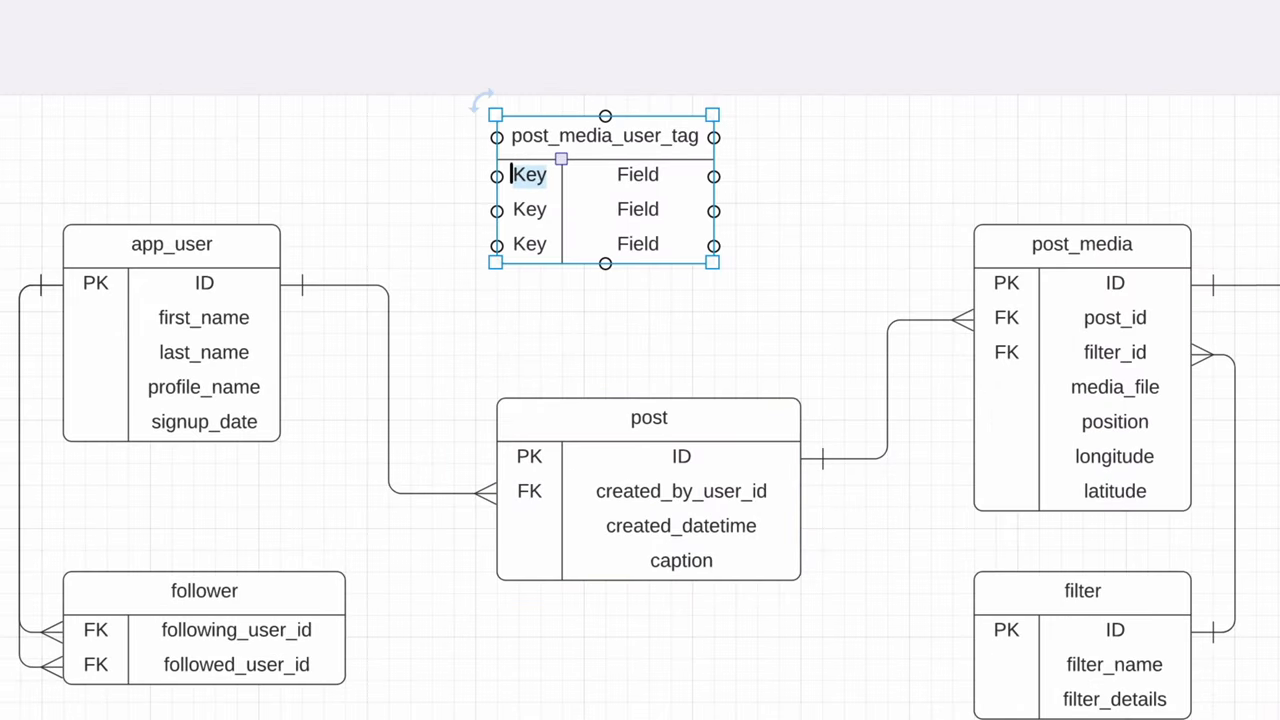
{"action": "type", "text": "post_mediaid"}
{"action": "type", "text": "FK"}
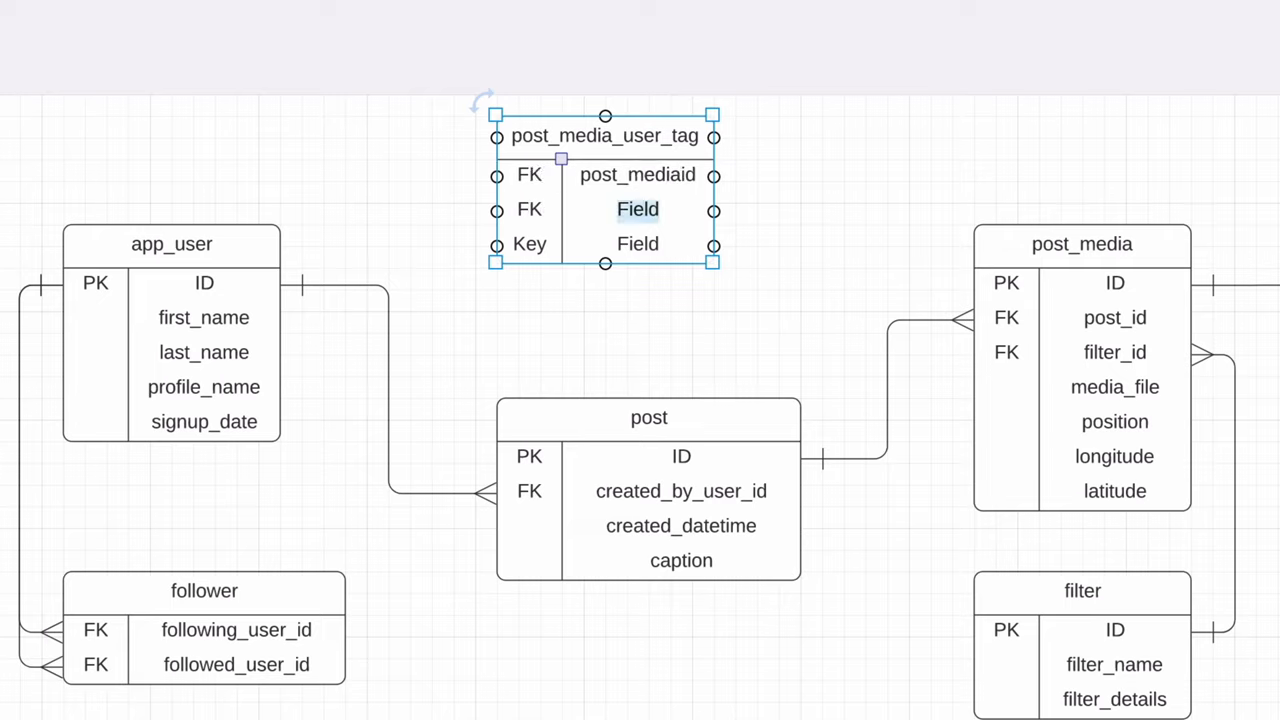
{"action": "type", "text": "user_id"}
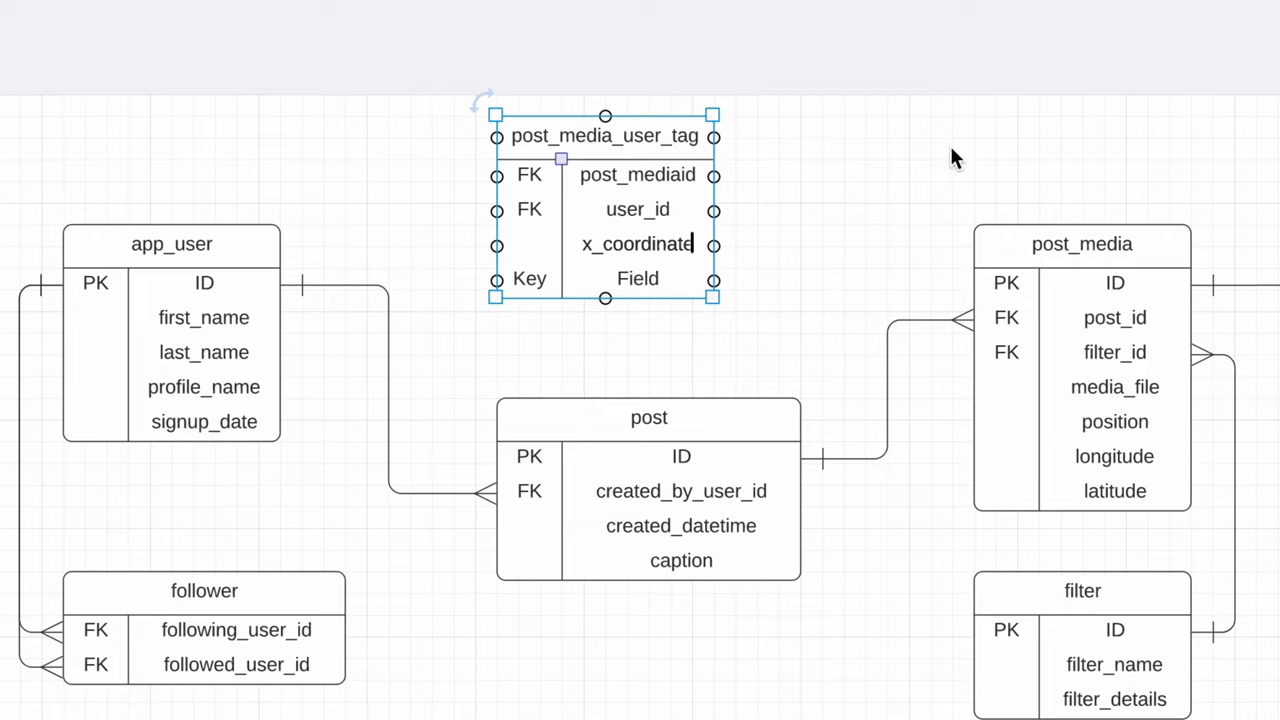
{"action": "type", "text": "y_coordinate"}
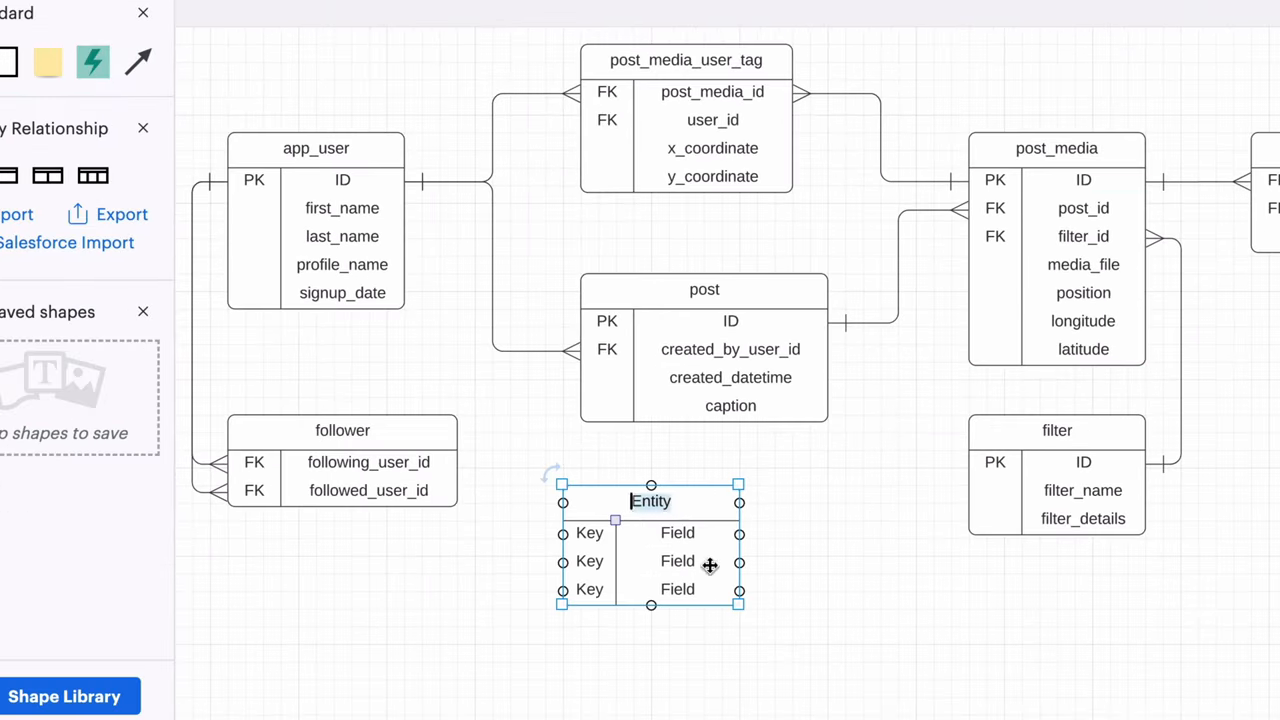
- Name the entity comment with created_datetime, post_id and comment fields, adding an extra row
{"action": "type", "text": "comment"}
{"action": "left_click", "coordinate": [678, 534]}
{"action": "type", "text": "ID"}
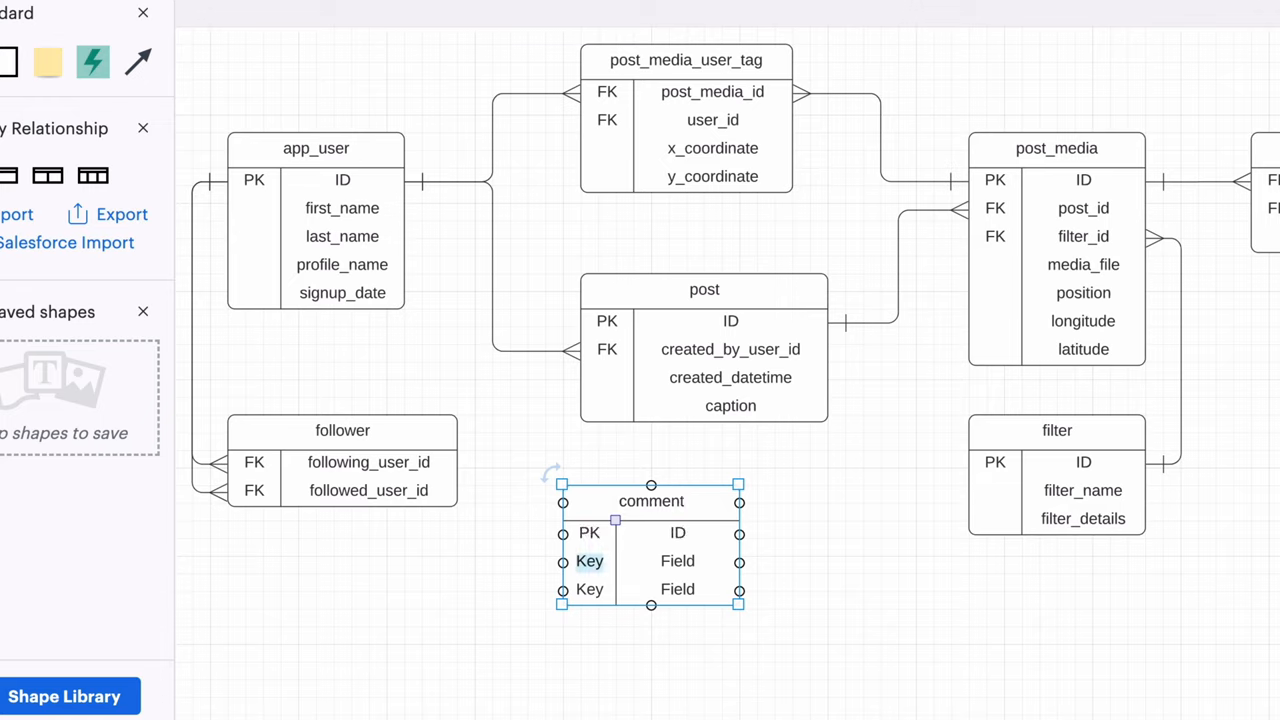
{"action": "type", "text": "c"}
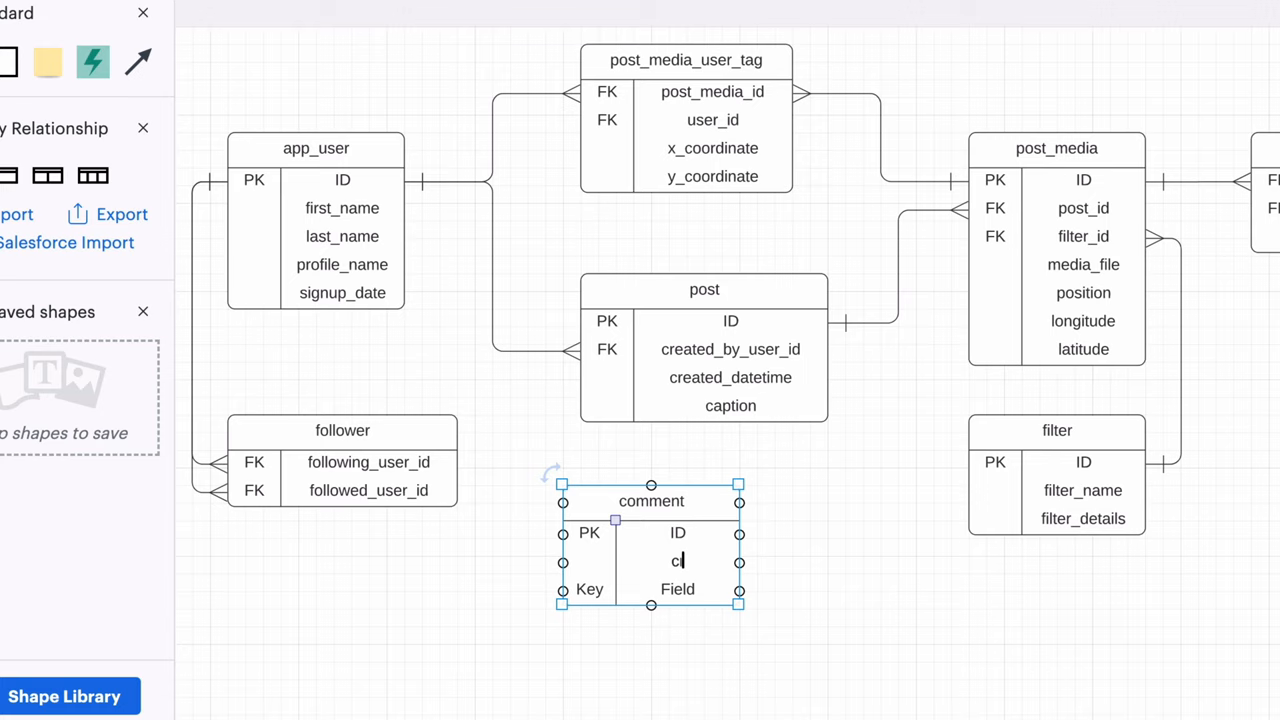
{"action": "type", "text": "reated_datetime"}
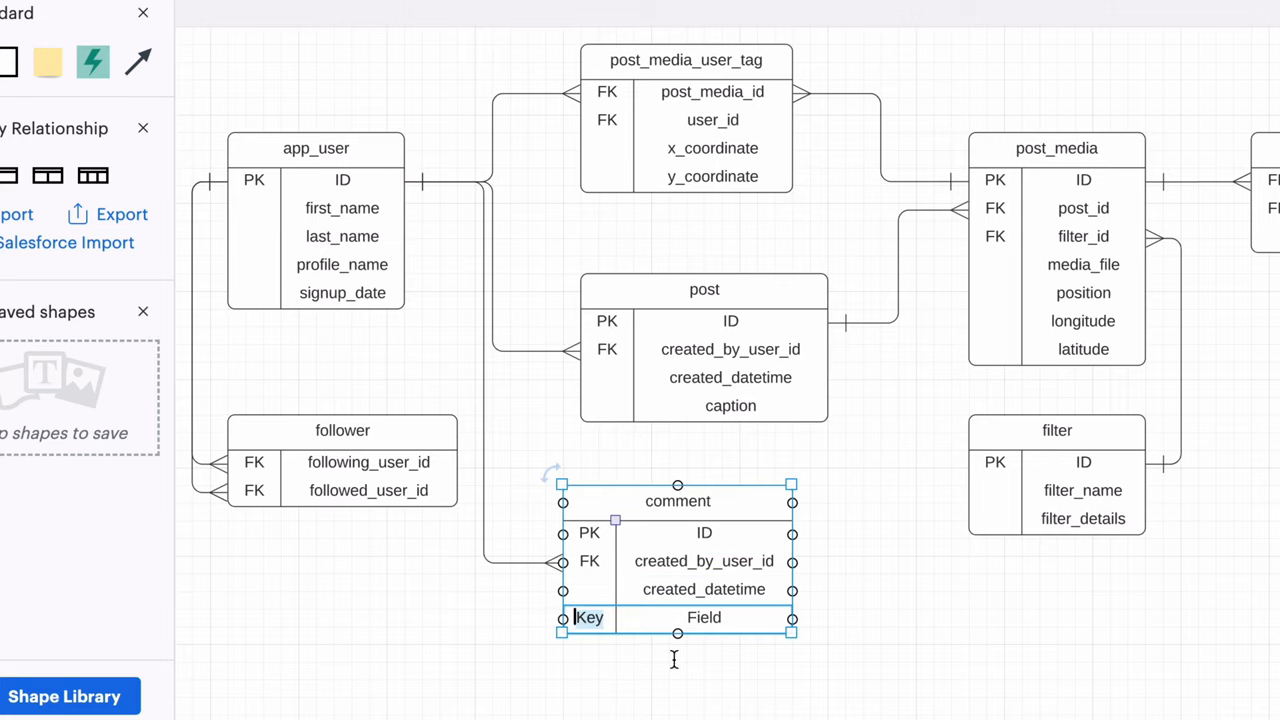
{"action": "type", "text": "post_id"}
{"action": "type", "text": "comme"}
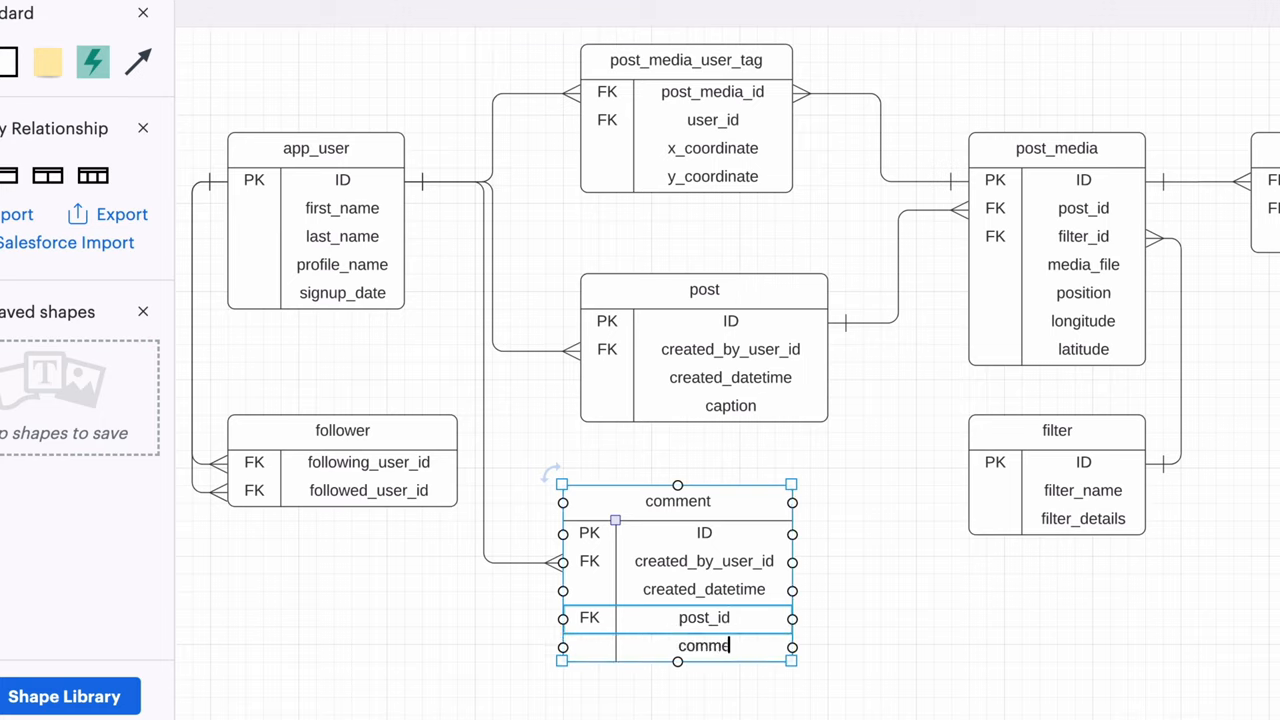
{"action": "type", "text": "t"}
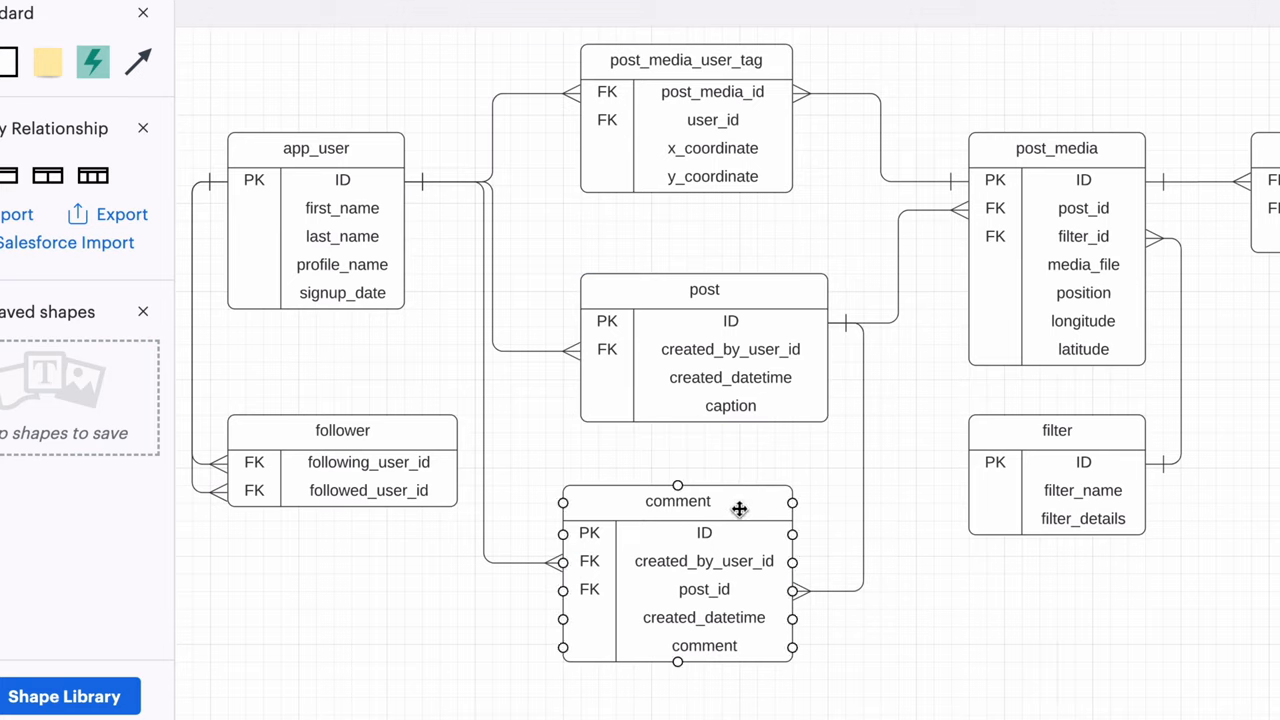
{"action": "left_click", "coordinate": [676, 500]}
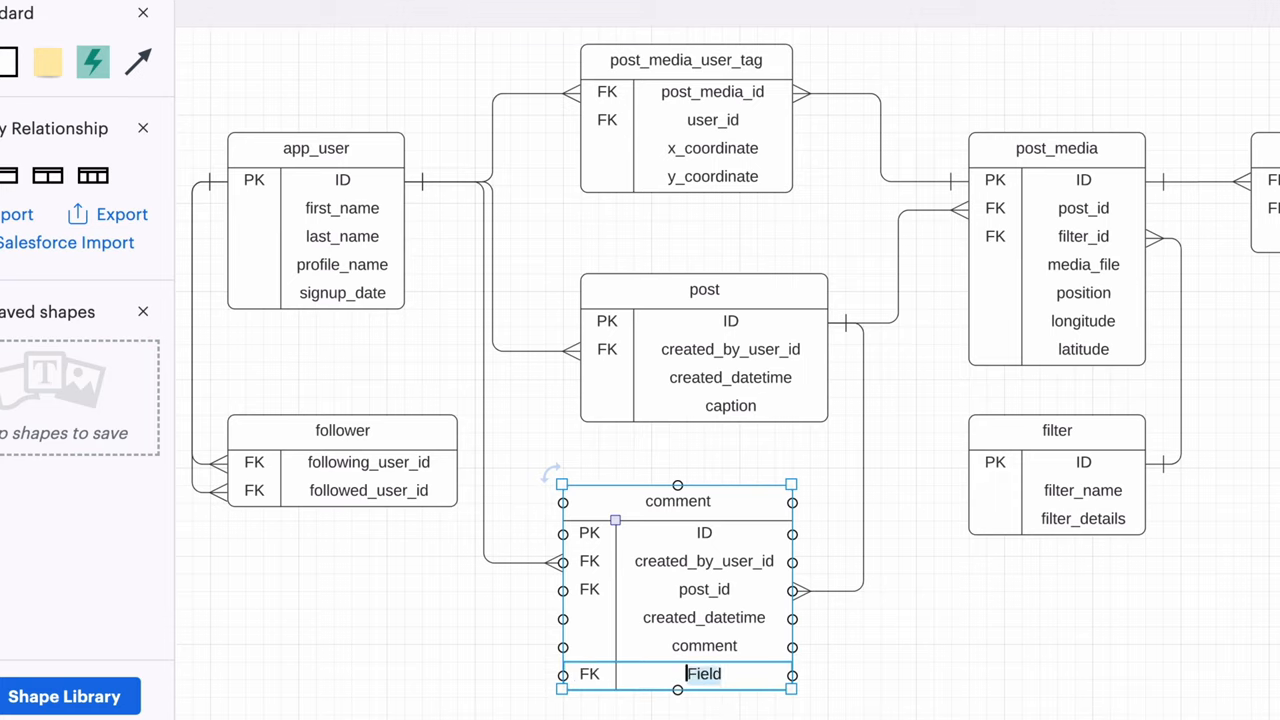
{"action": "type", "text": "comment_repl"}
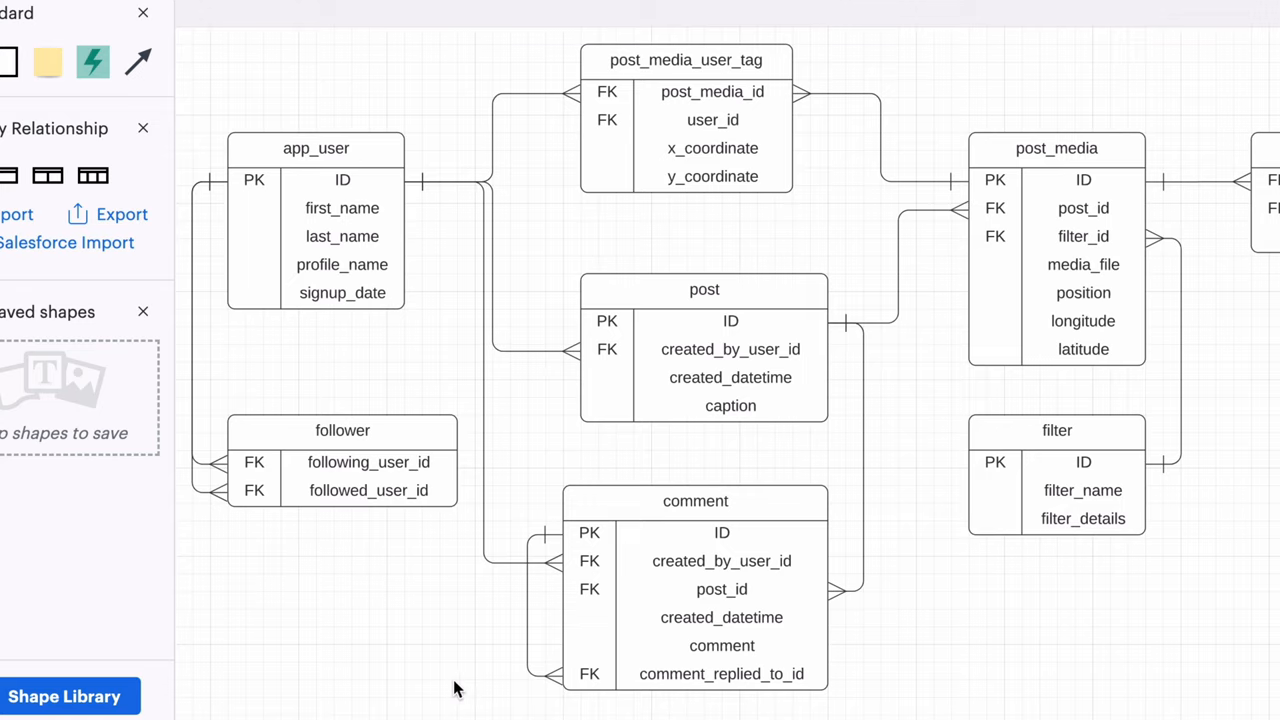
{"action": "mouse_move", "coordinate": [258, 540]}
{"action": "type", "text": "post_"}
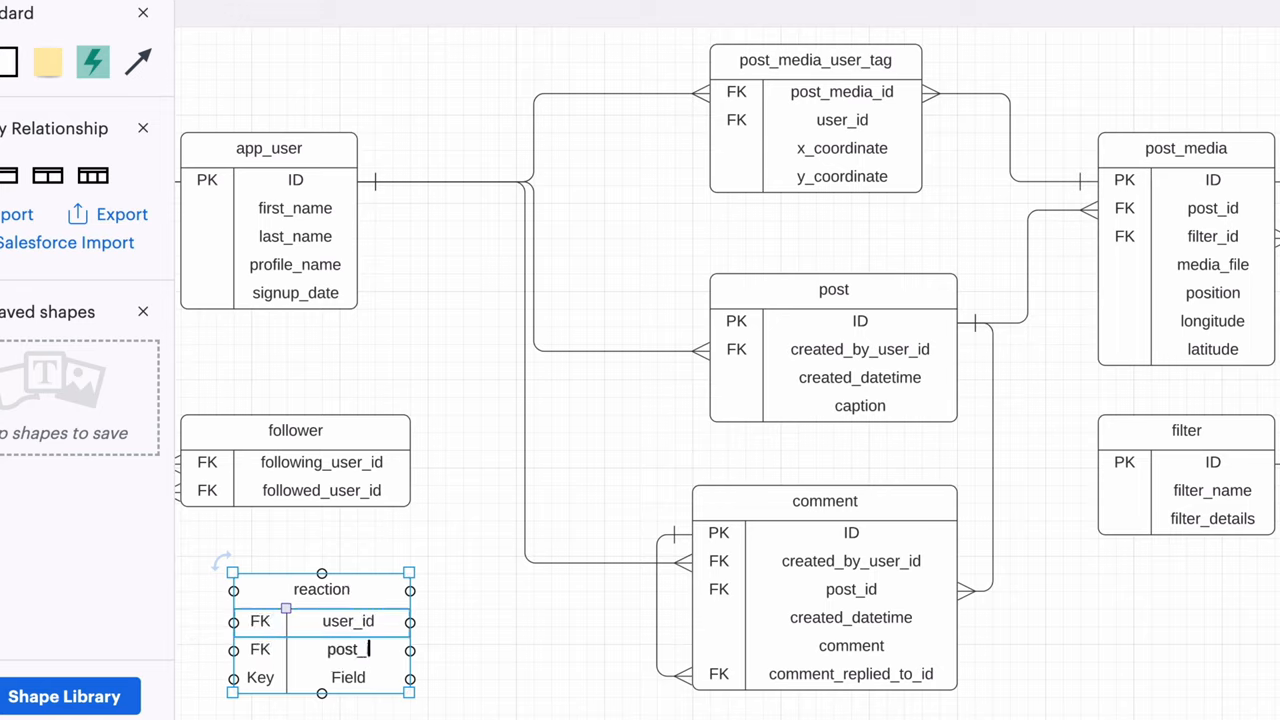
- Move the reaction entity up beside app_user and connect it
{"action": "left_click_drag", "start_coordinate": [320, 588], "coordinate": [408, 338]}
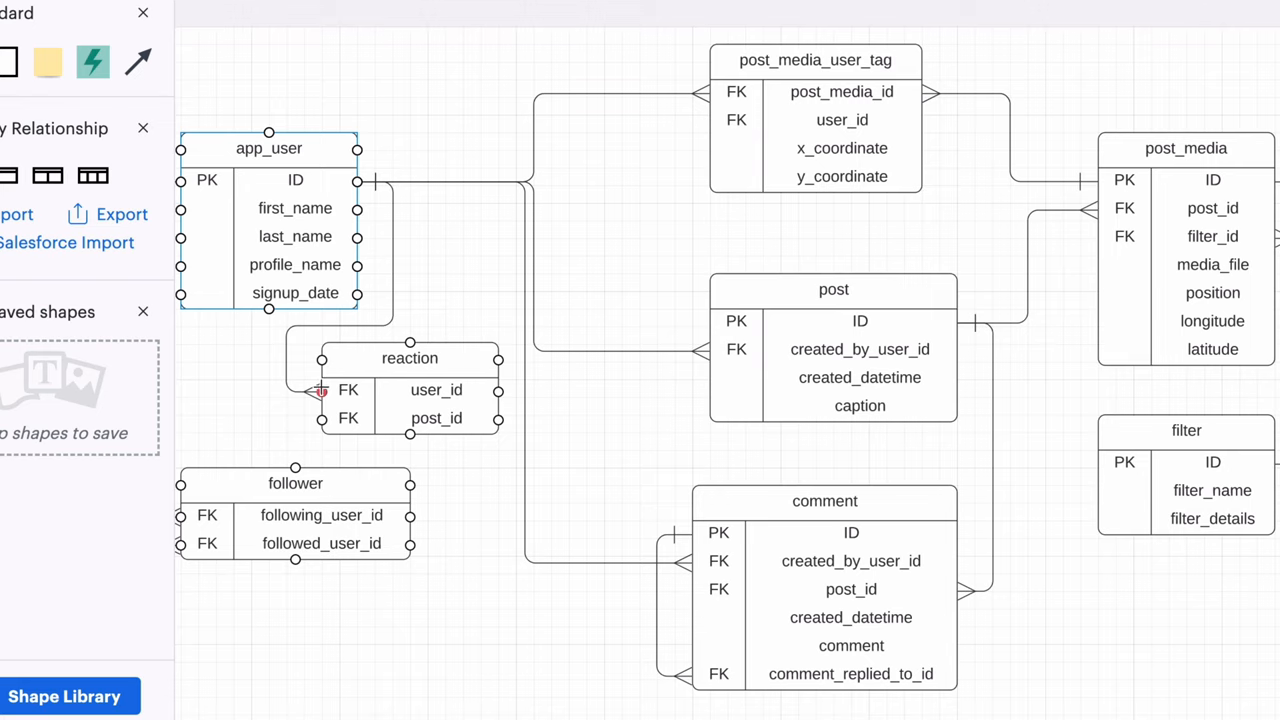
{"action": "left_click", "coordinate": [832, 288]}
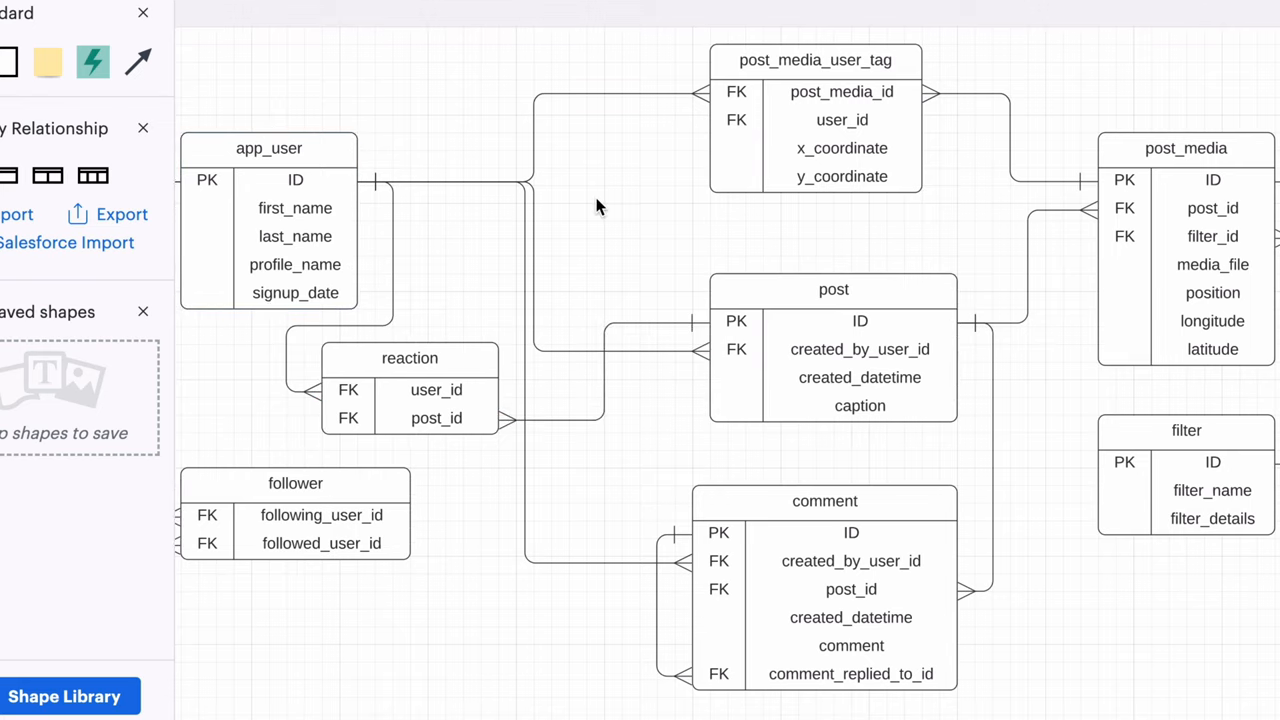
{"action": "mouse_move", "coordinate": [552, 196]}
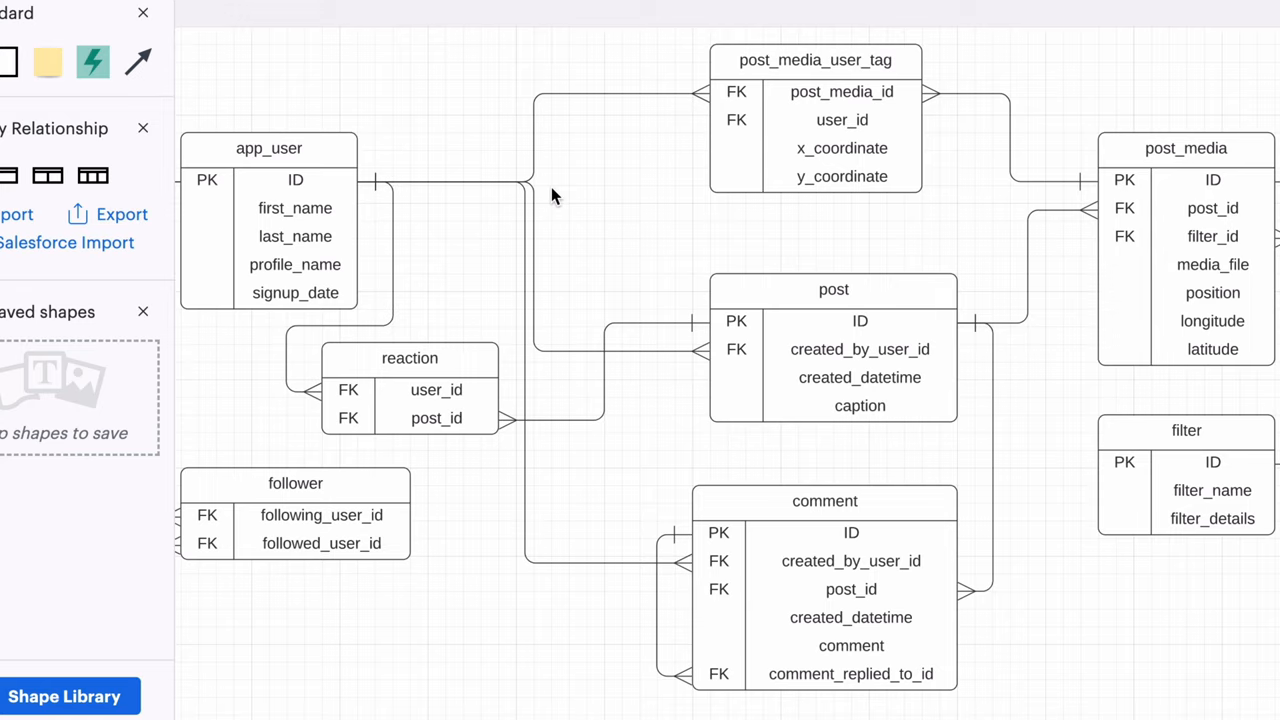
{"action": "mouse_move", "coordinate": [794, 12]}
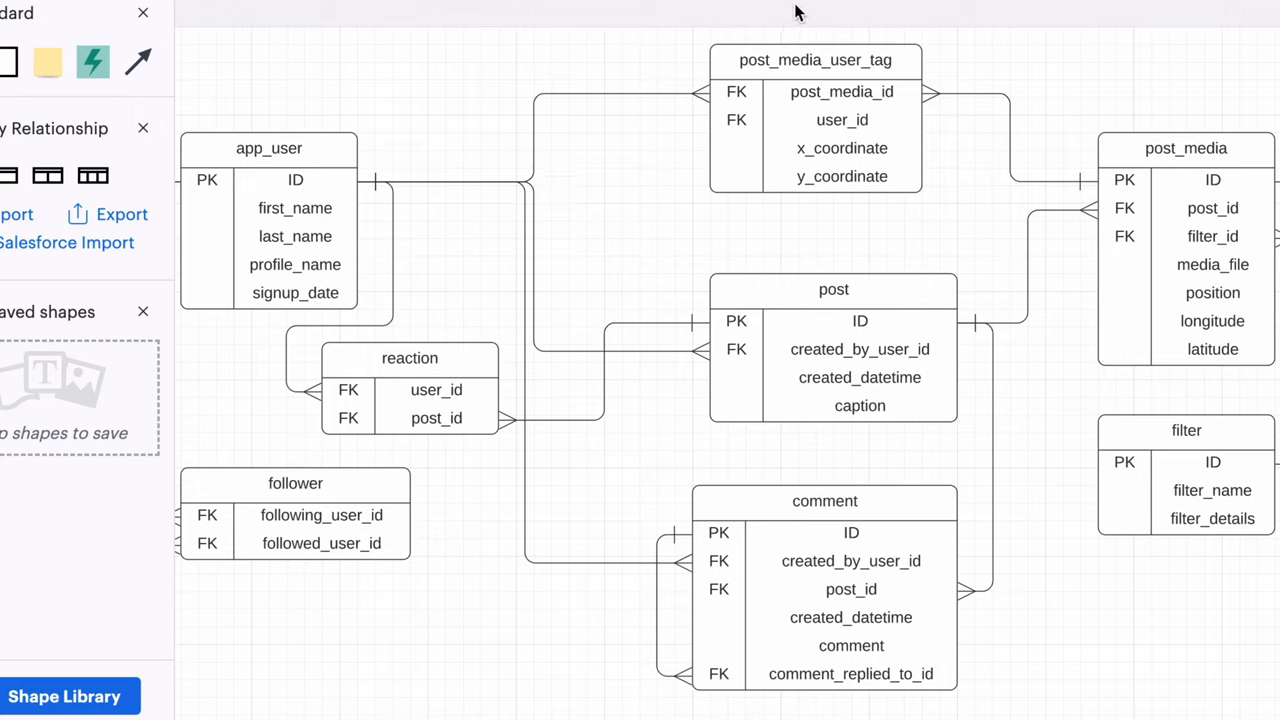
- Add a post_type foreign-key row to the post entity
{"action": "left_click", "coordinate": [832, 290]}
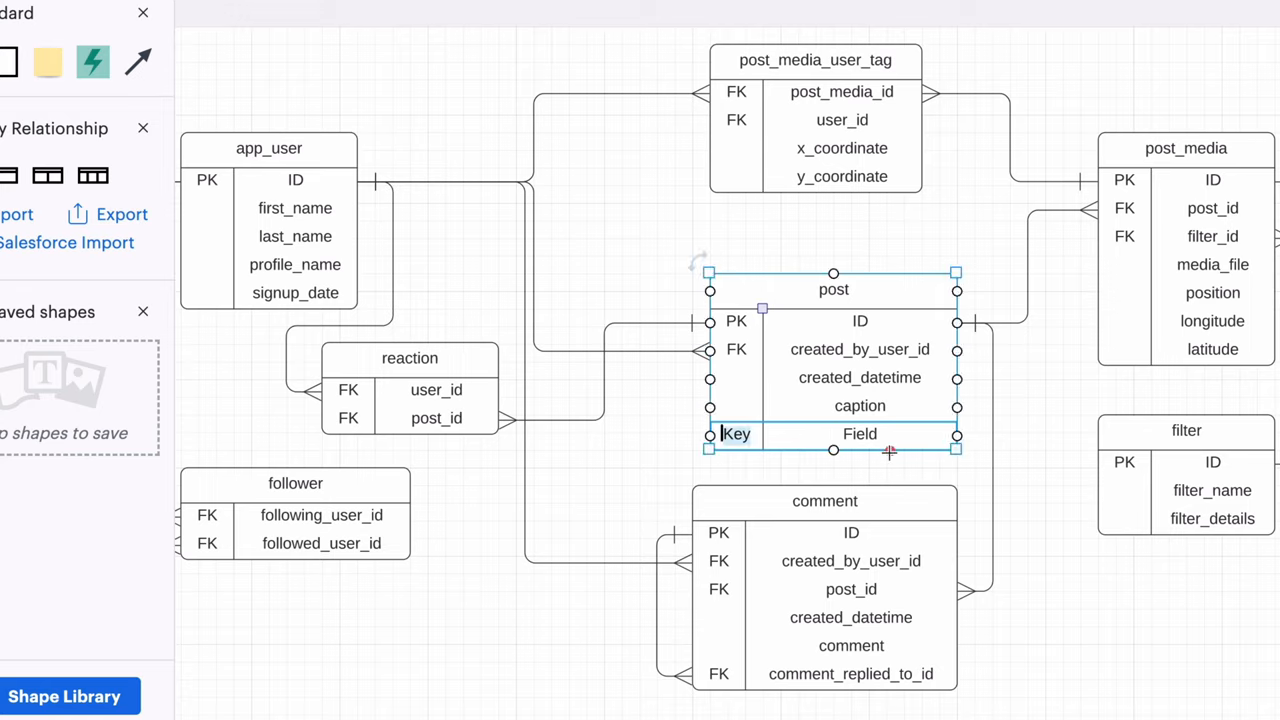
{"action": "type", "text": "post_"}
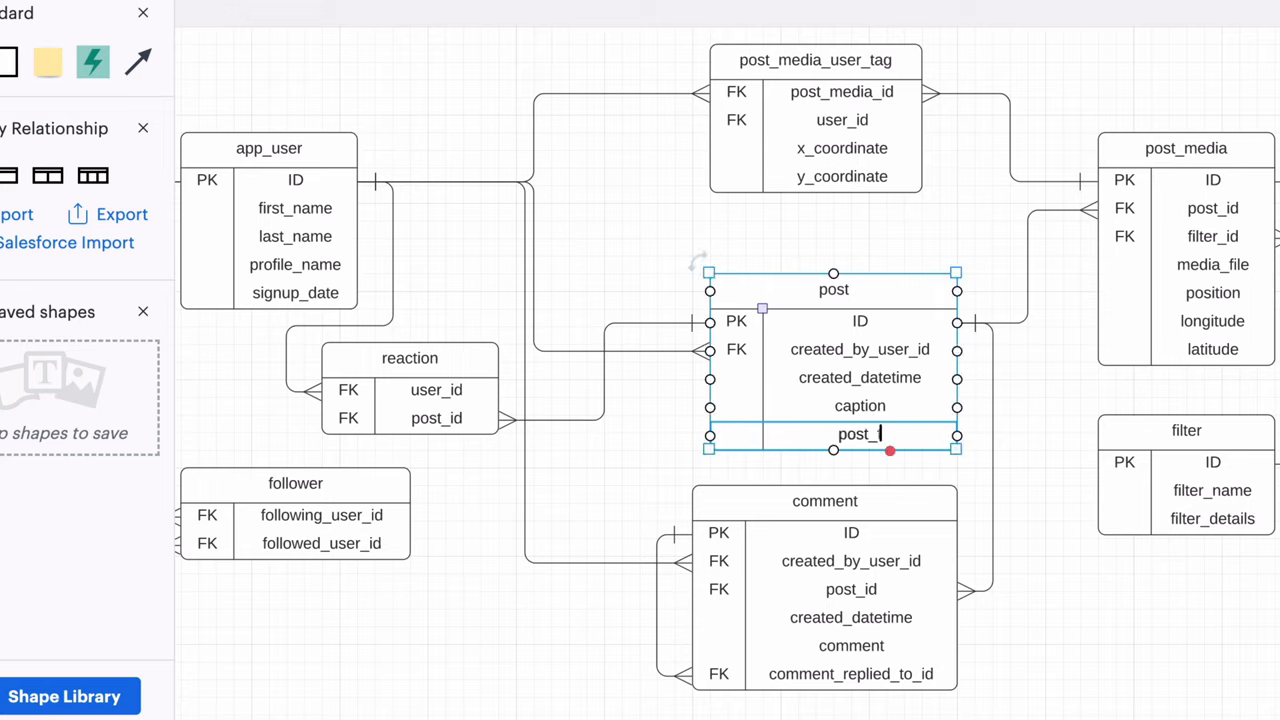
{"action": "type", "text": "type"}
{"action": "left_click", "coordinate": [736, 434]}
{"action": "type", "text": "FK"}
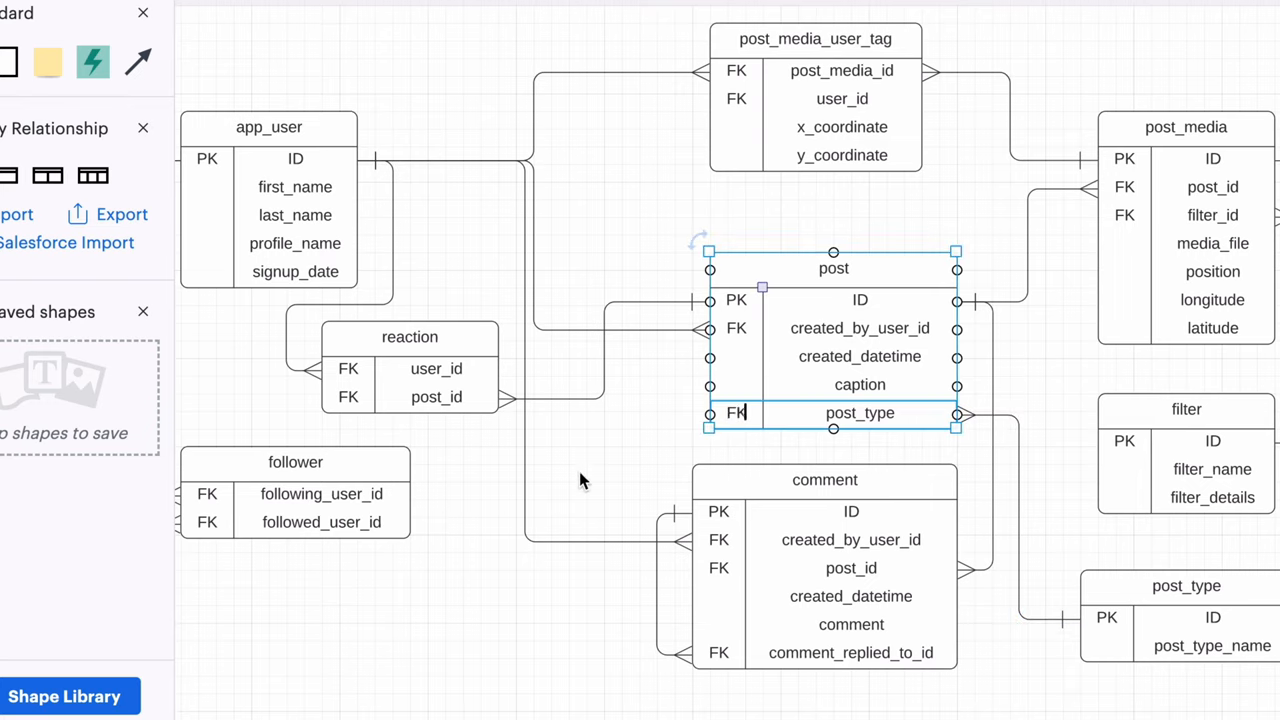
{"action": "left_click", "coordinate": [600, 470]}
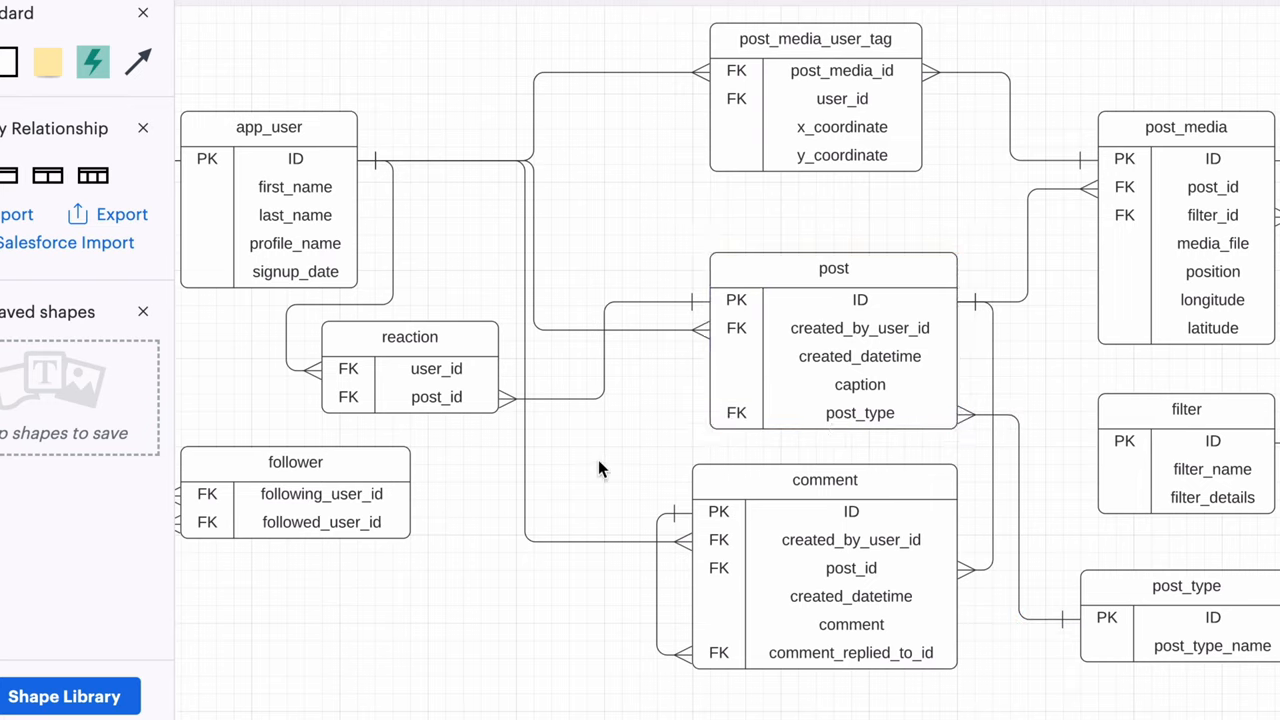
{"action": "mouse_move", "coordinate": [424, 676]}
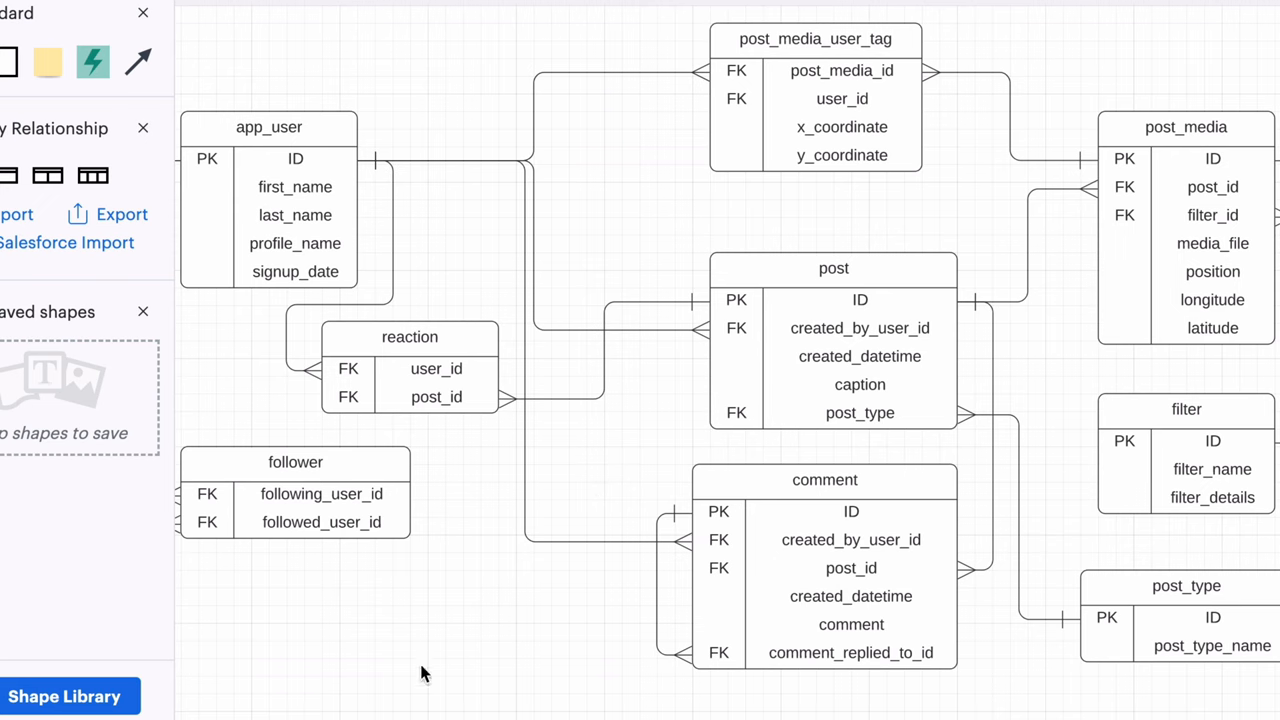